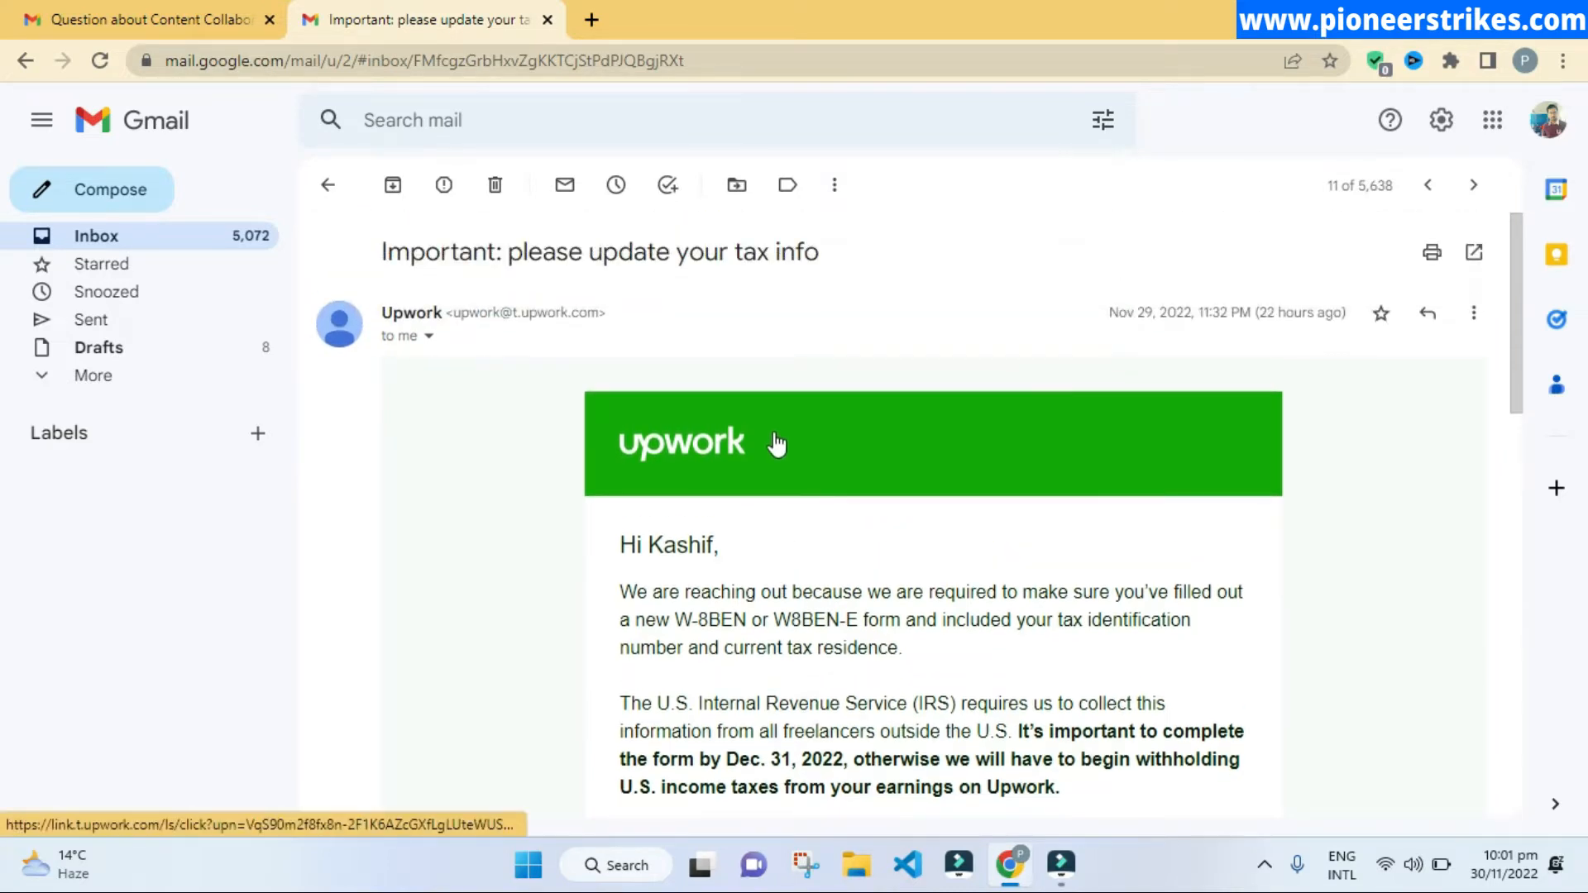
{"action": "mouse_move", "coordinate": [733, 440]}
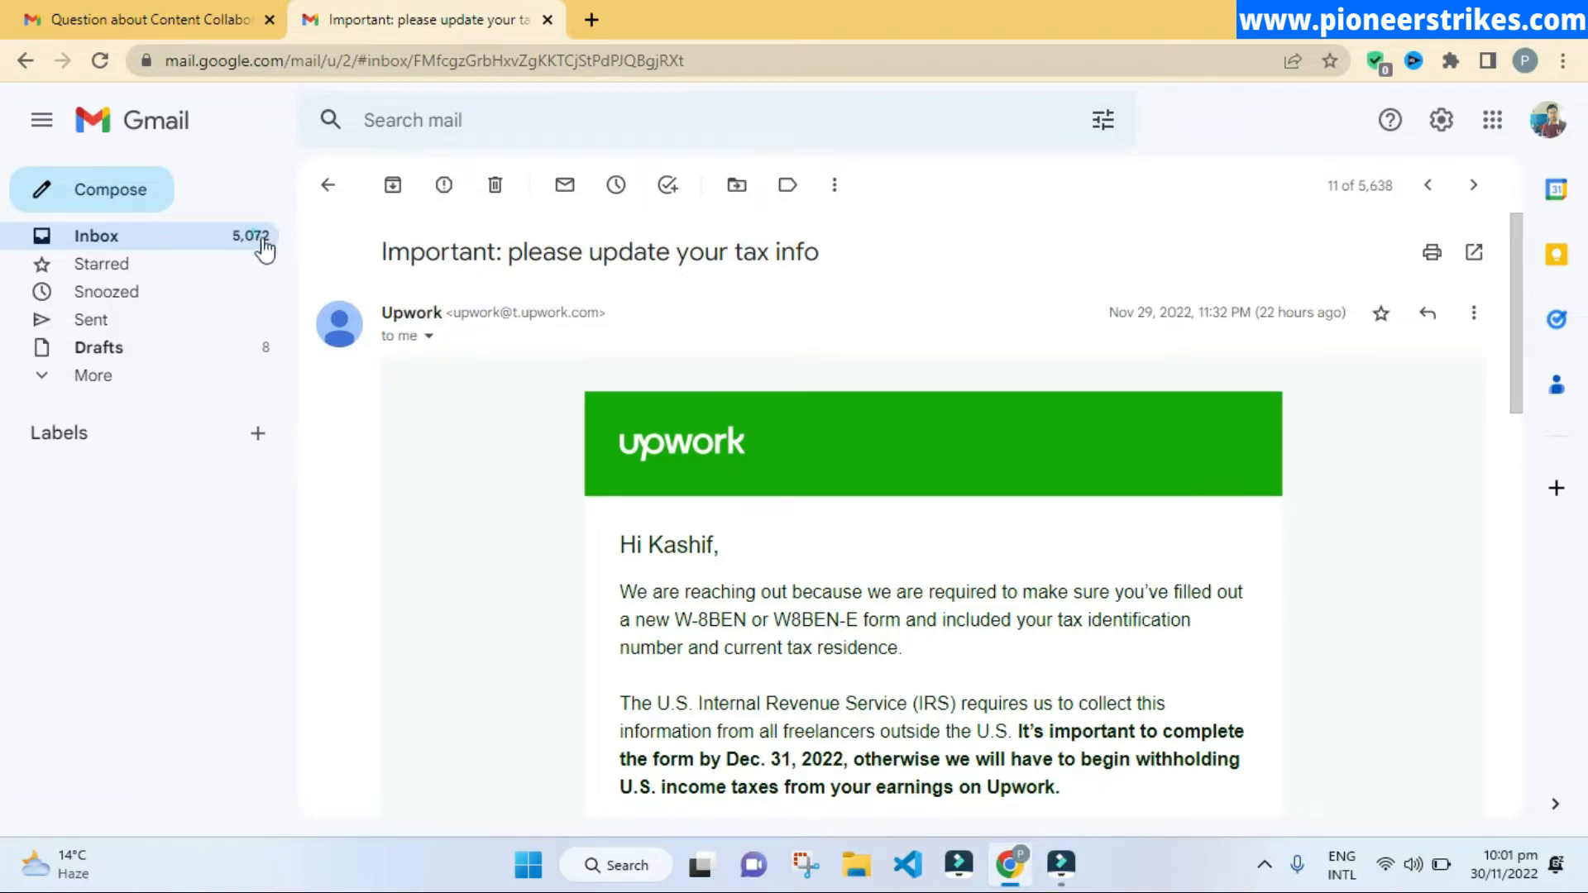
Reach the Tax Information page from the email and start adding a tax residence address
{"action": "left_click", "coordinate": [96, 235]}
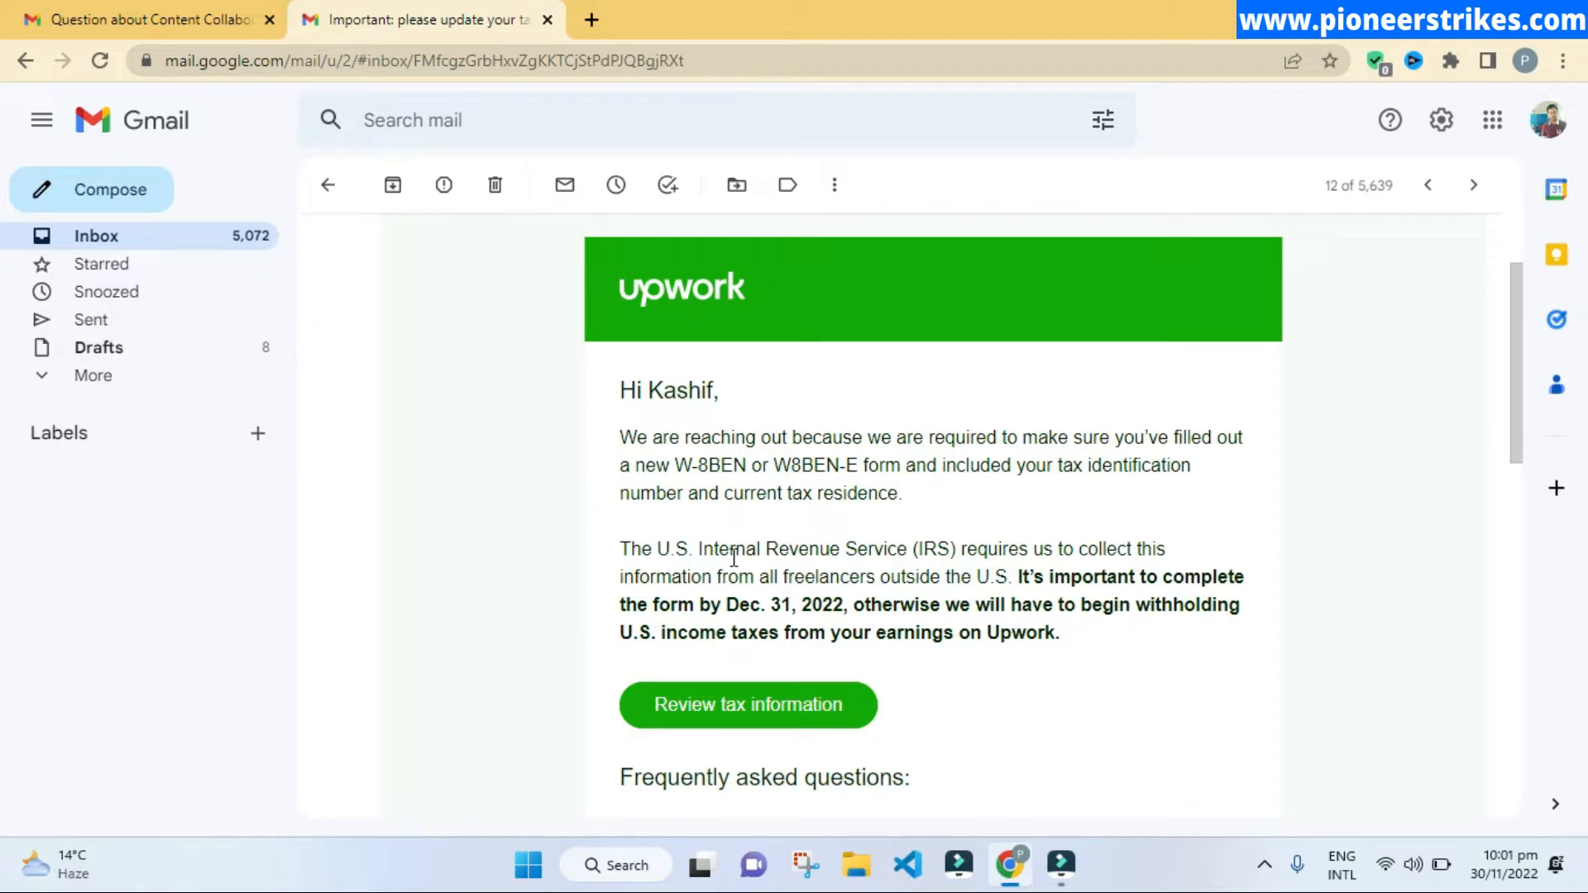
{"action": "mouse_move", "coordinate": [764, 715]}
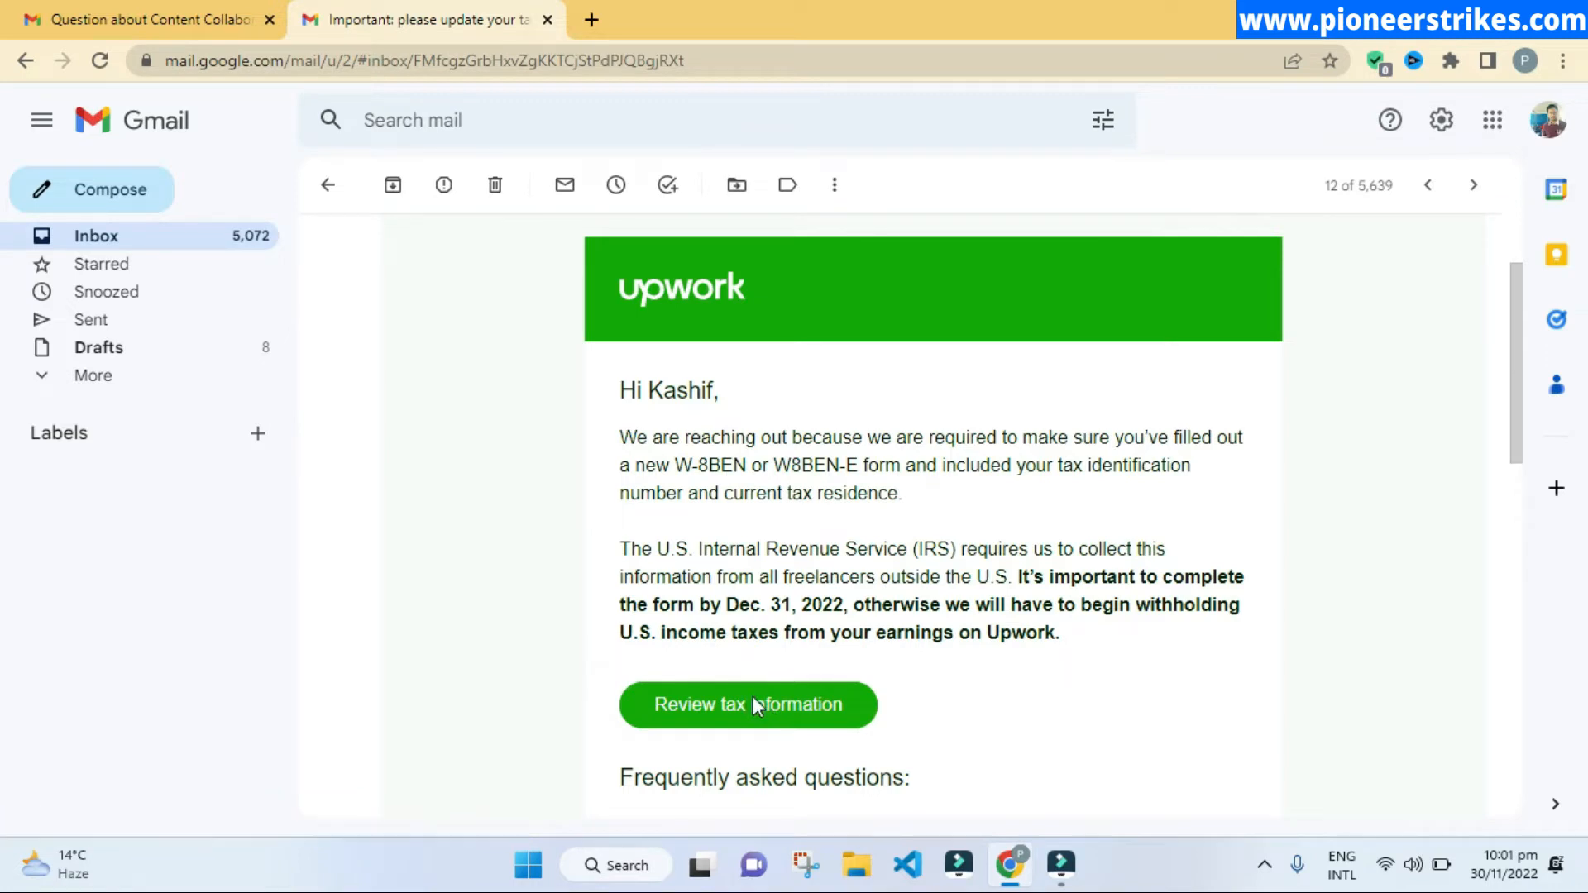
{"action": "left_click", "coordinate": [748, 705]}
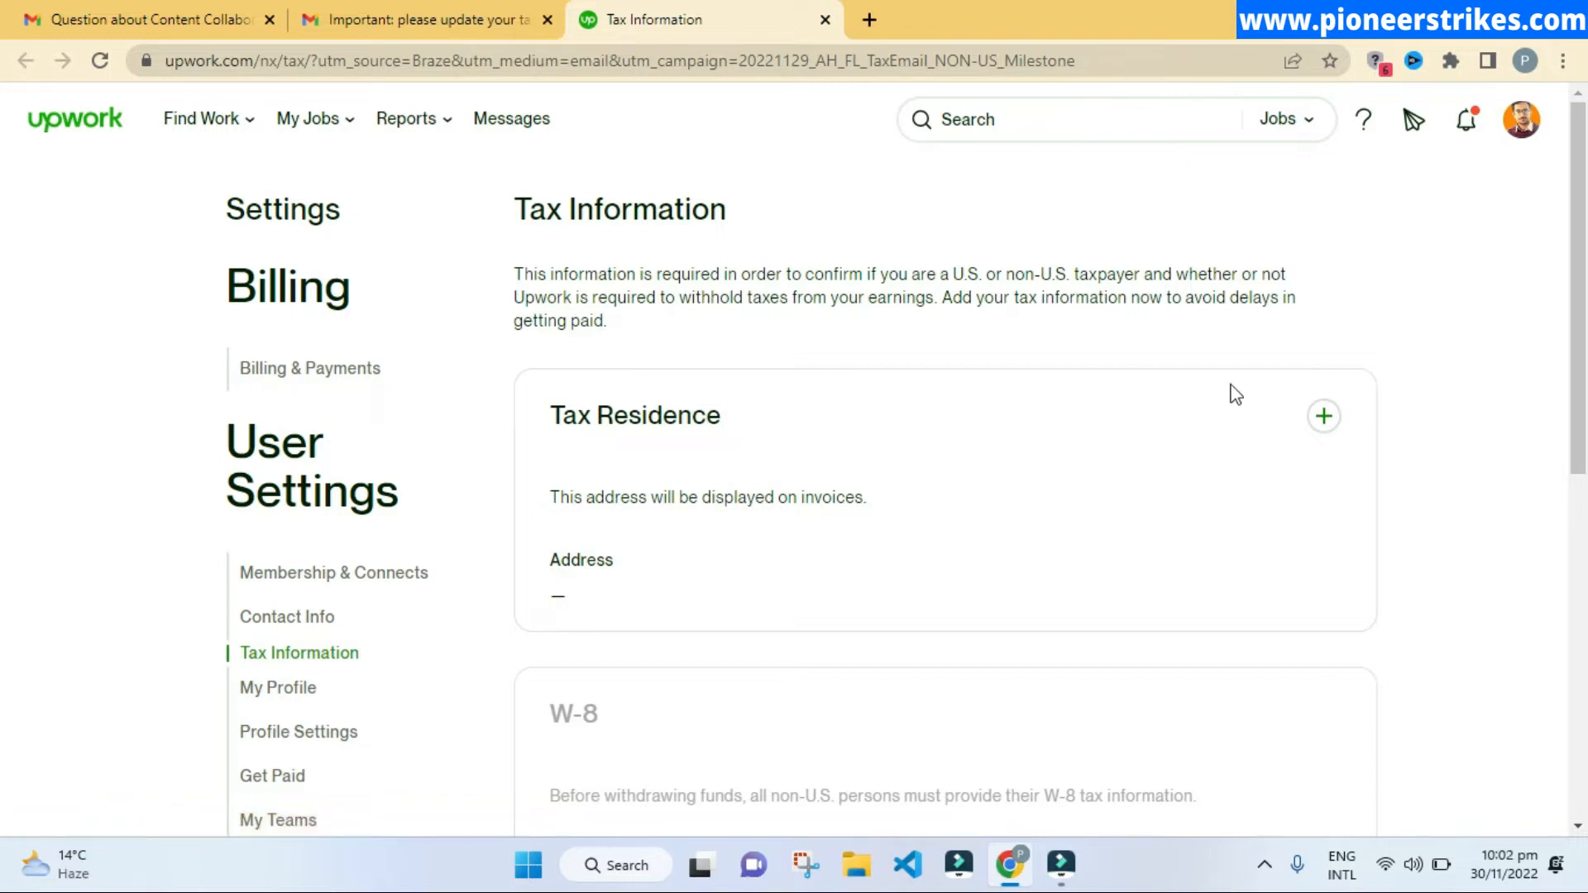
{"action": "mouse_move", "coordinate": [1324, 415]}
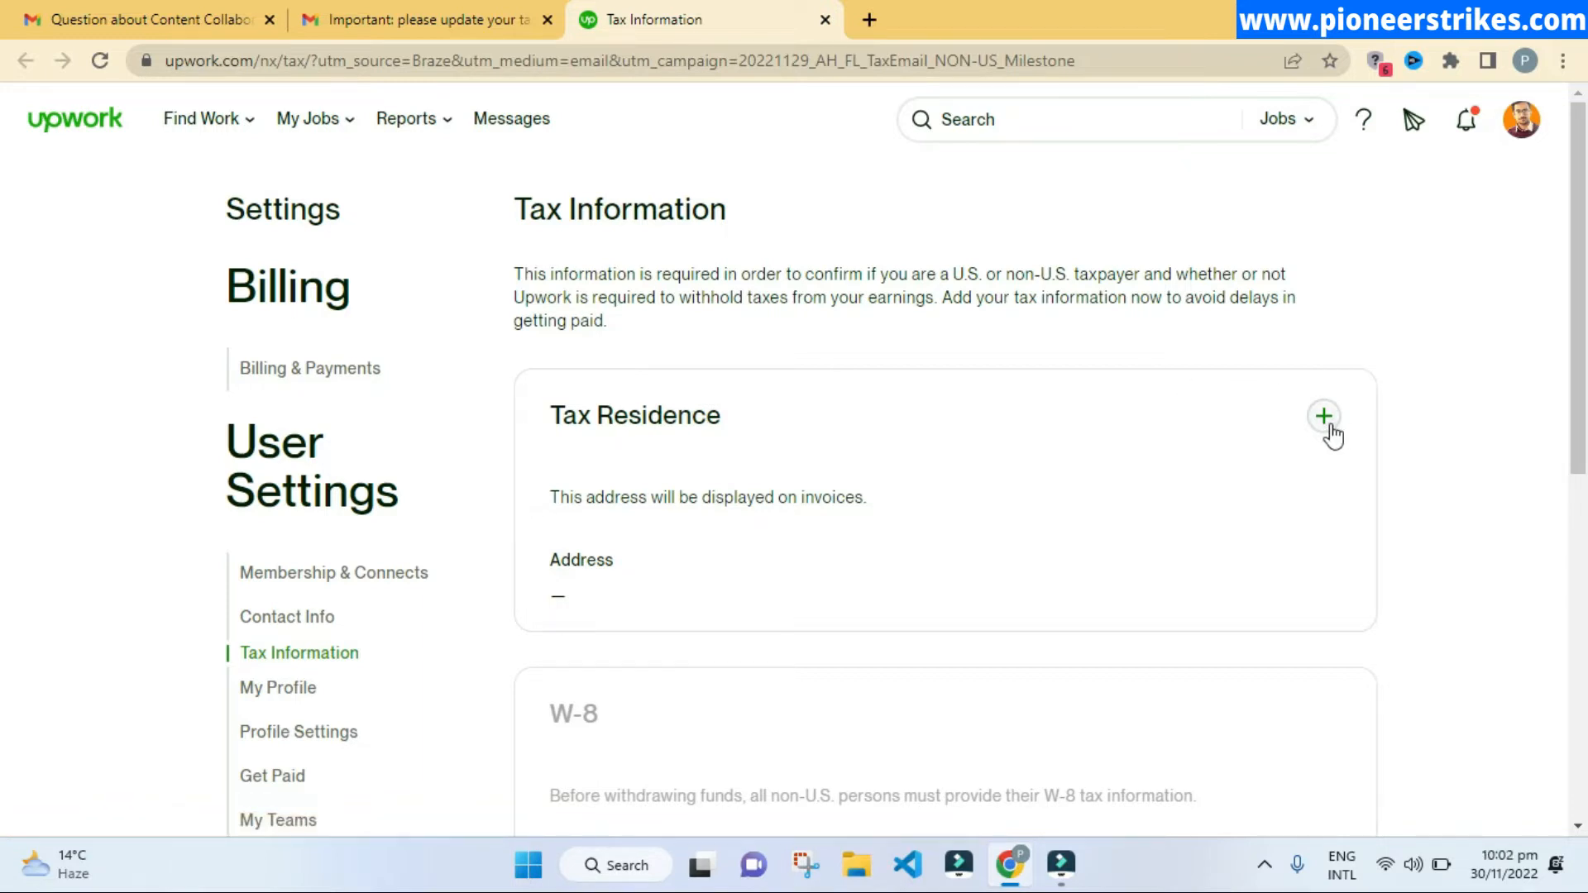
{"action": "left_click", "coordinate": [1323, 417]}
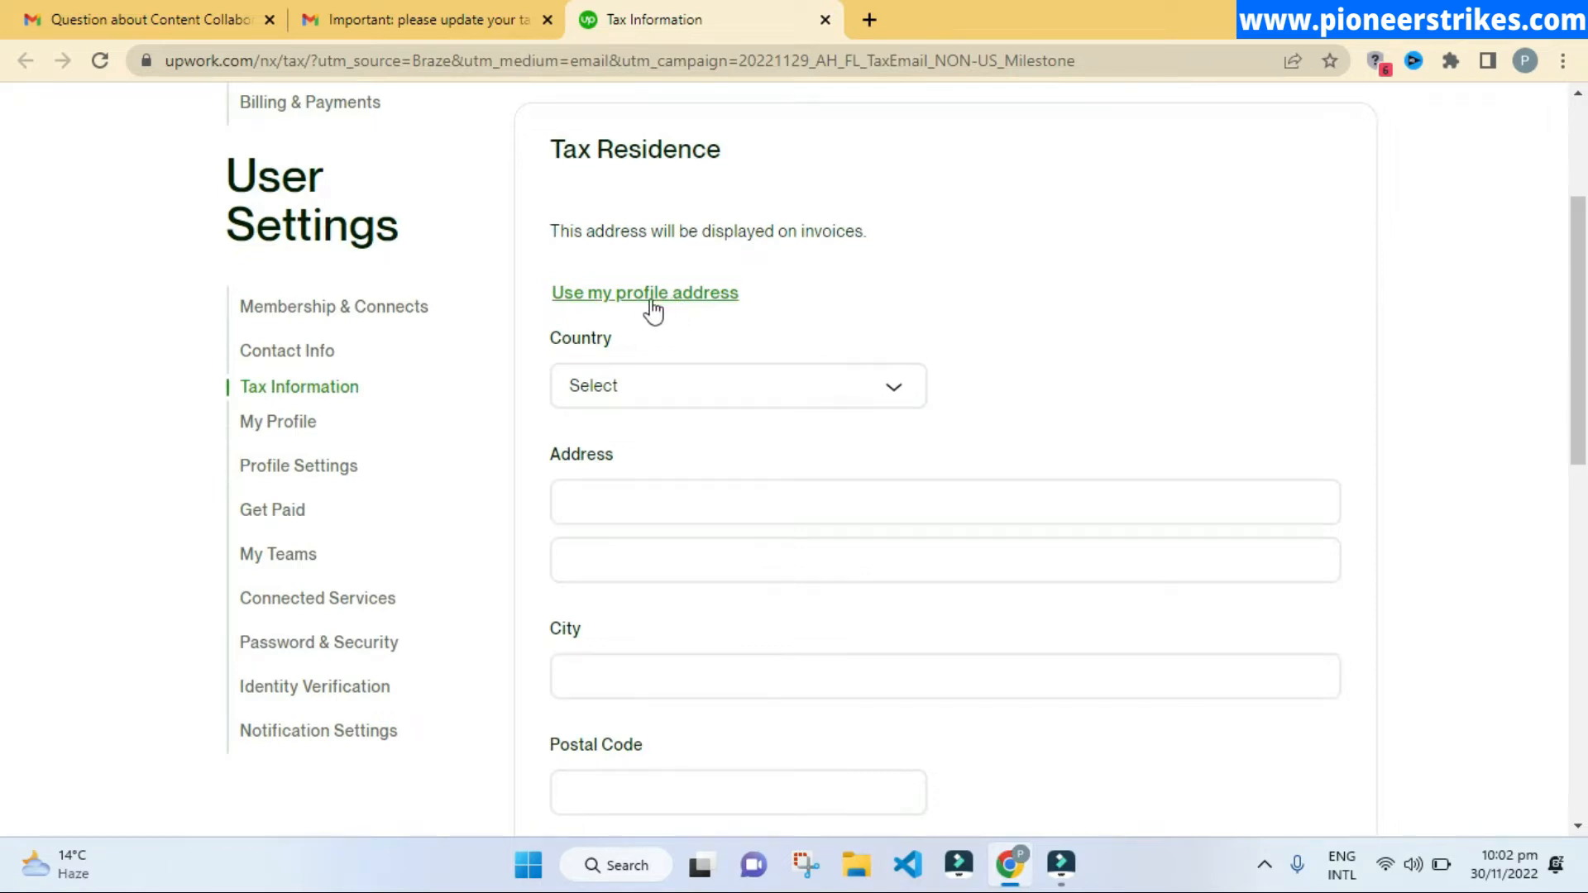
Use the profile address (Islamabad, Pakistan, 44000) as tax residence and confirm the update
{"action": "left_click", "coordinate": [644, 293]}
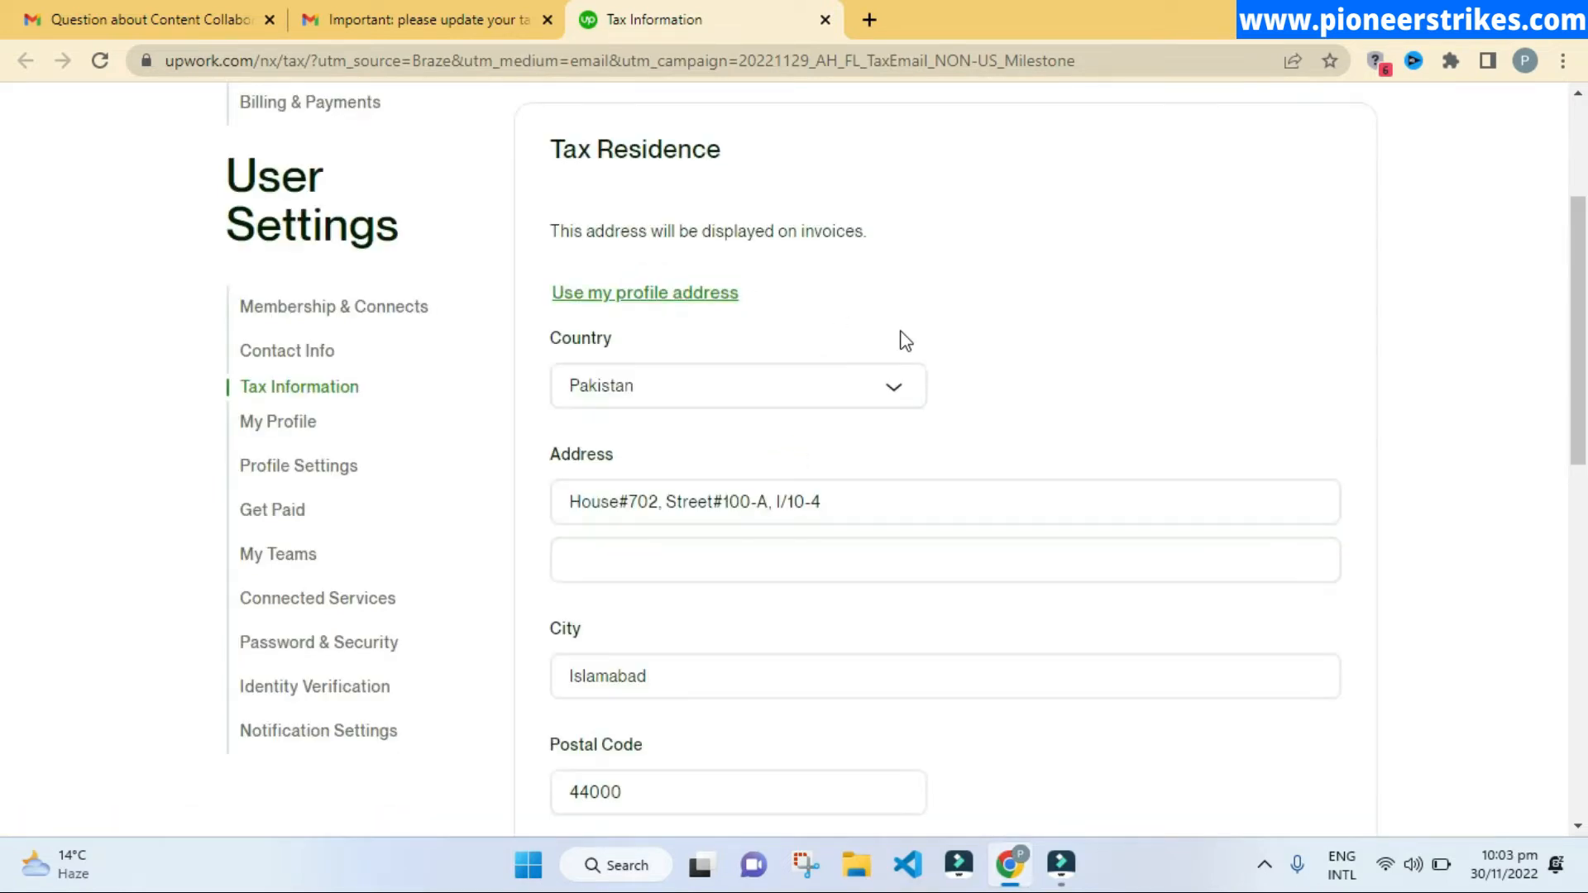
{"action": "scroll", "scroll_direction": "down", "scroll_amount": 3}
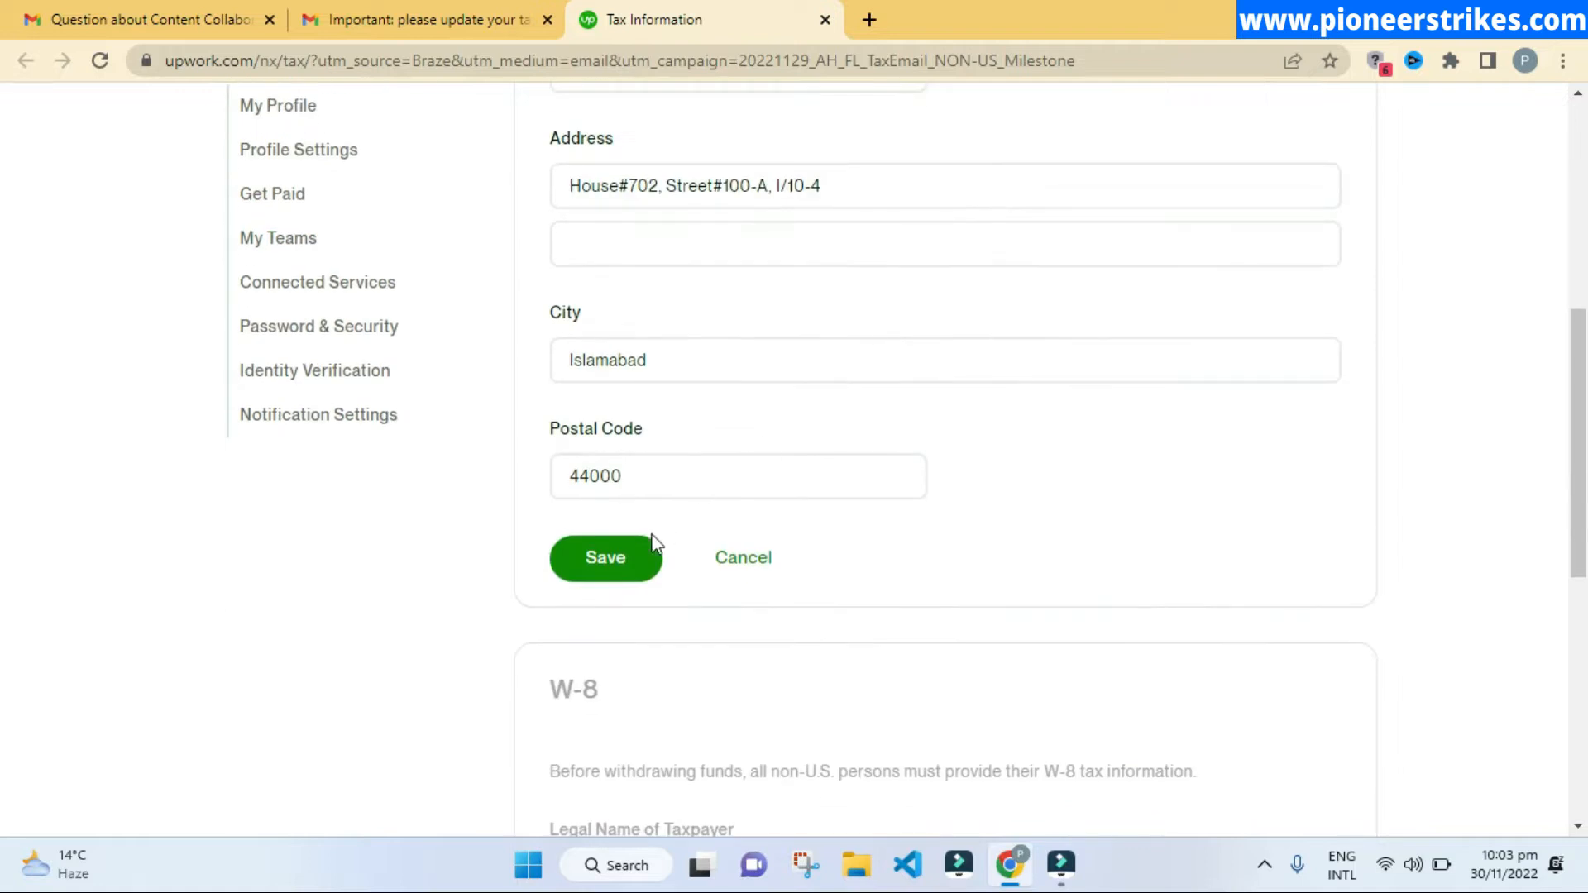
{"action": "left_click", "coordinate": [605, 558]}
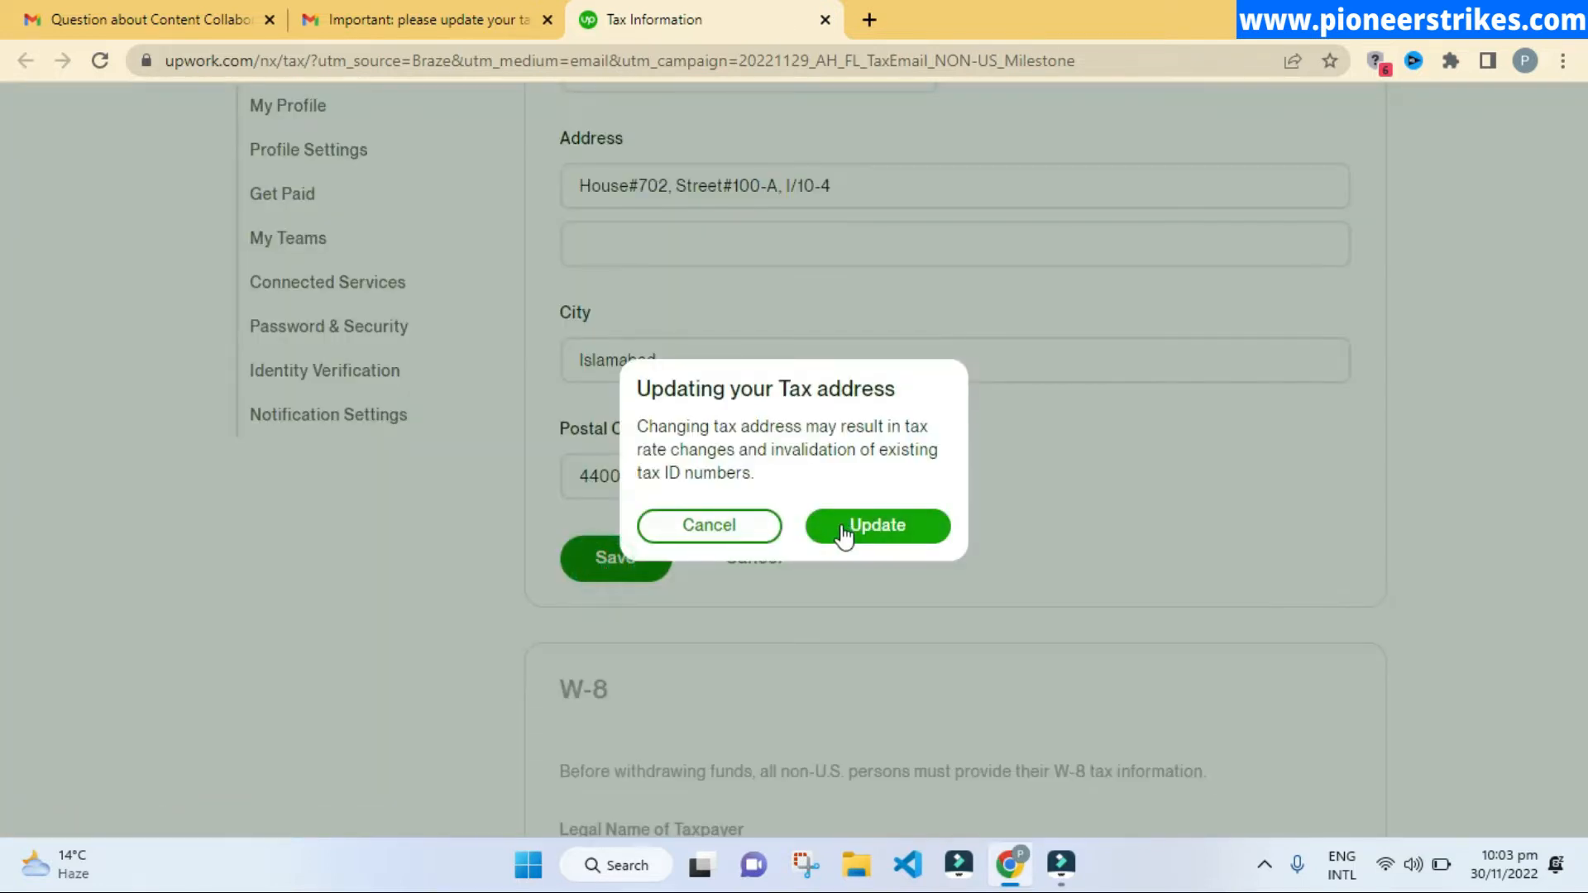
{"action": "left_click", "coordinate": [876, 526]}
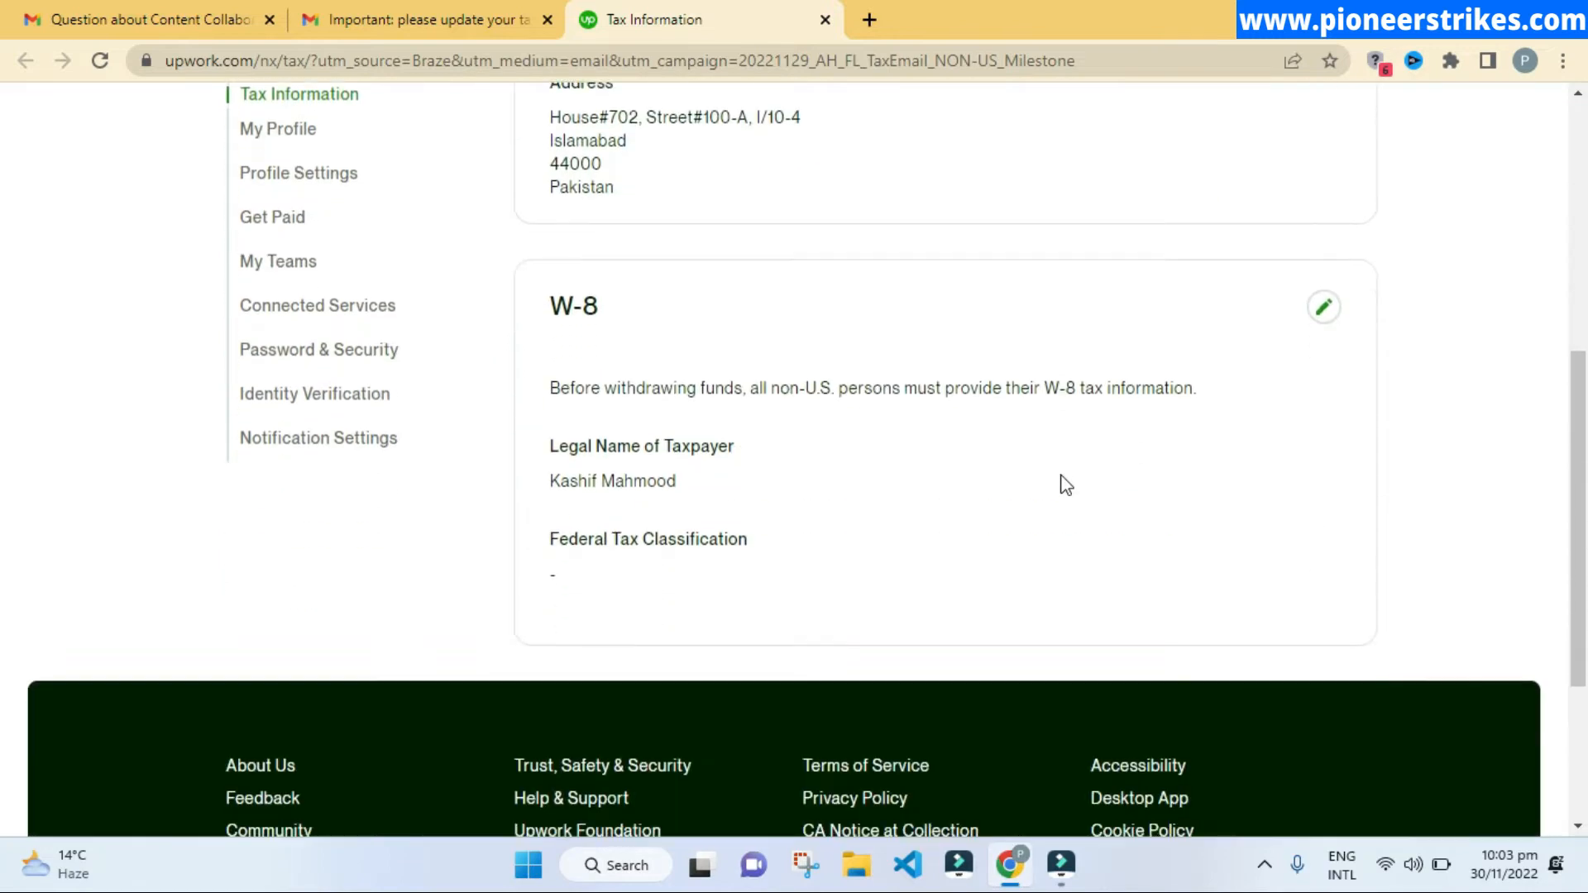
Begin editing the W-8 details, keeping 'I am not a U.S. person'
{"action": "scroll", "scroll_direction": "down", "scroll_amount": 3}
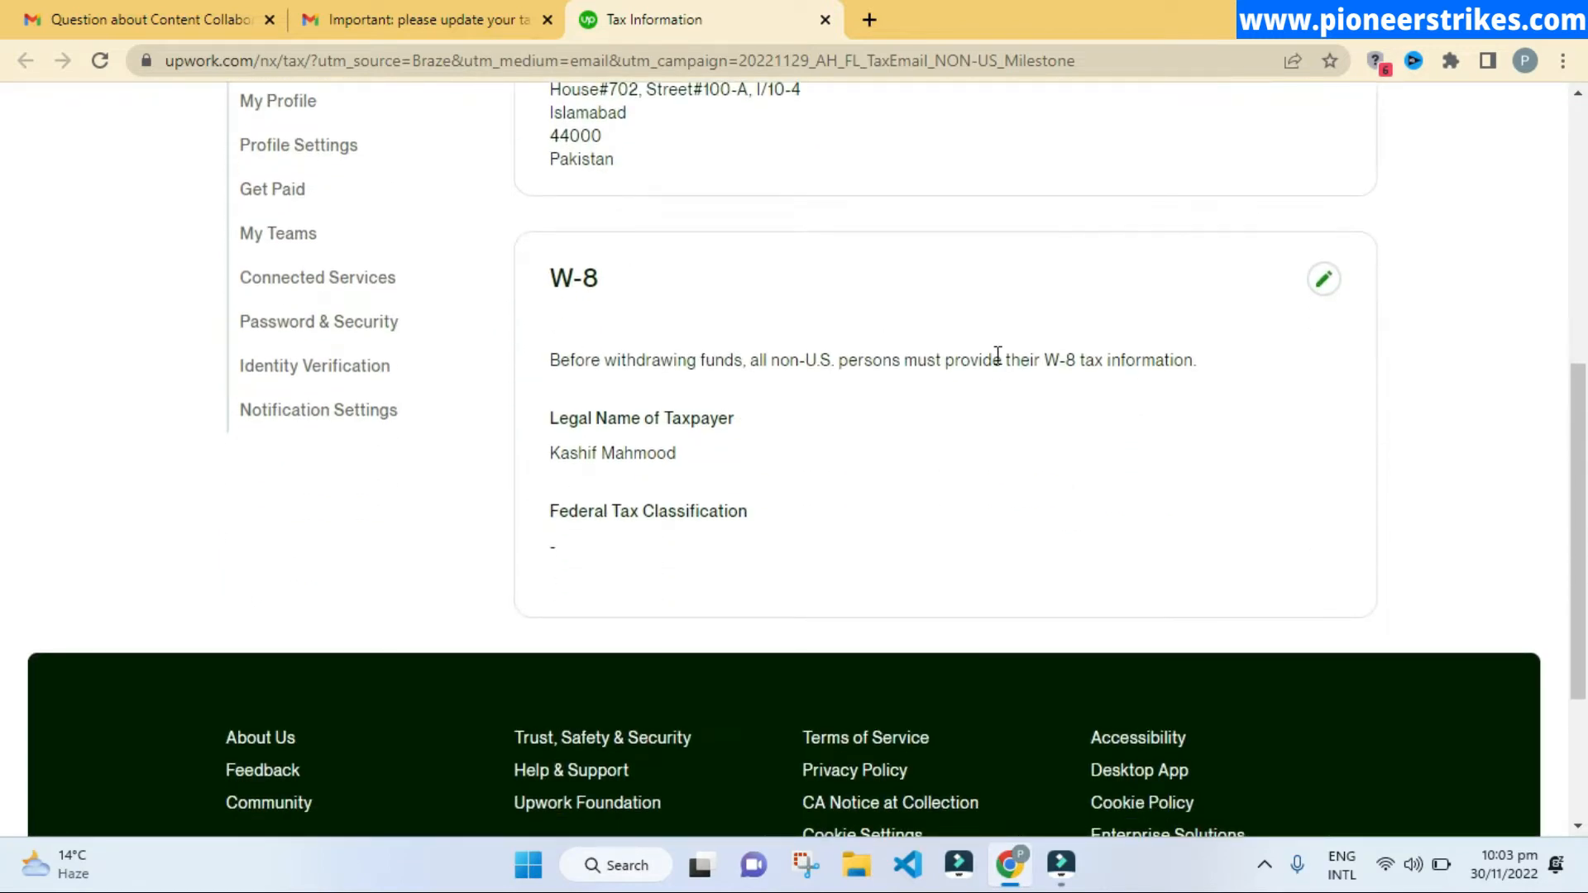
{"action": "left_click", "coordinate": [1323, 278]}
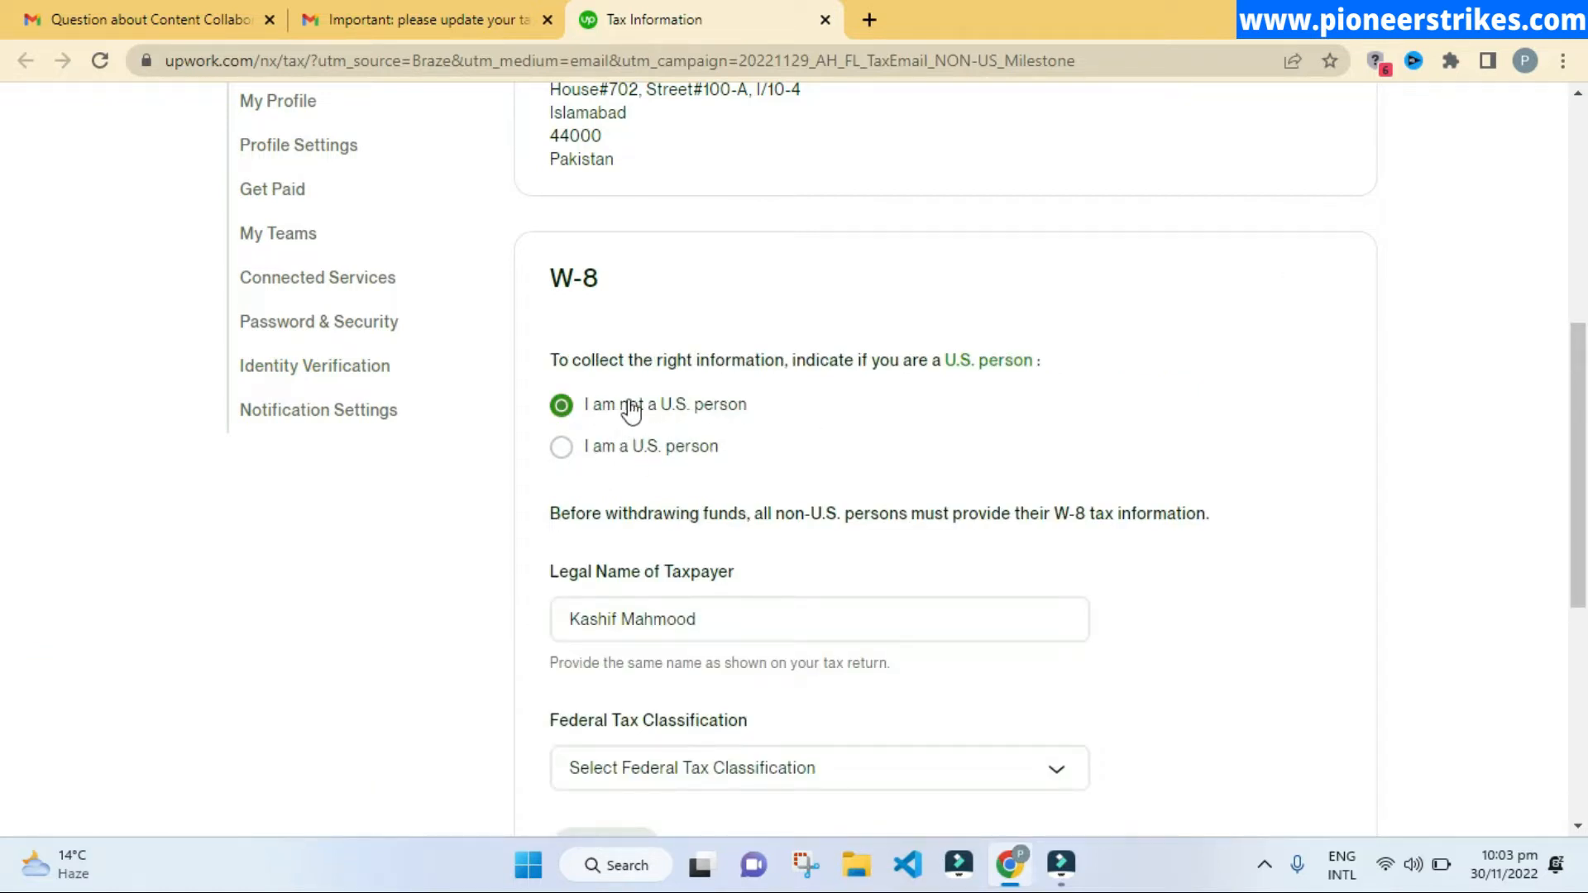
{"action": "scroll", "scroll_direction": "down", "scroll_amount": 3}
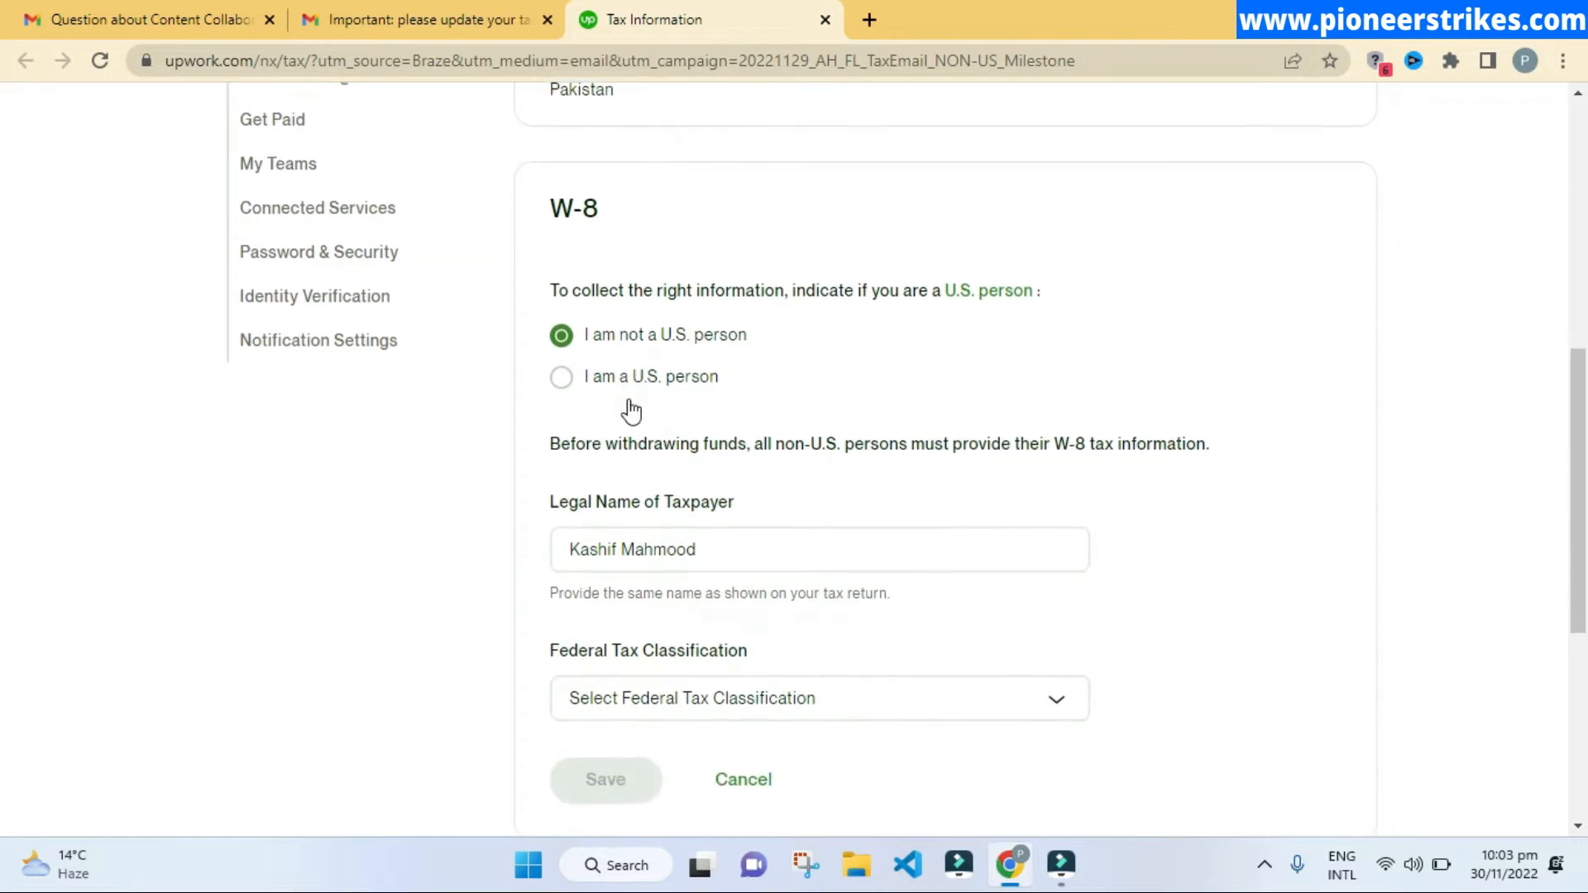
{"action": "scroll", "scroll_direction": "down", "scroll_amount": 3}
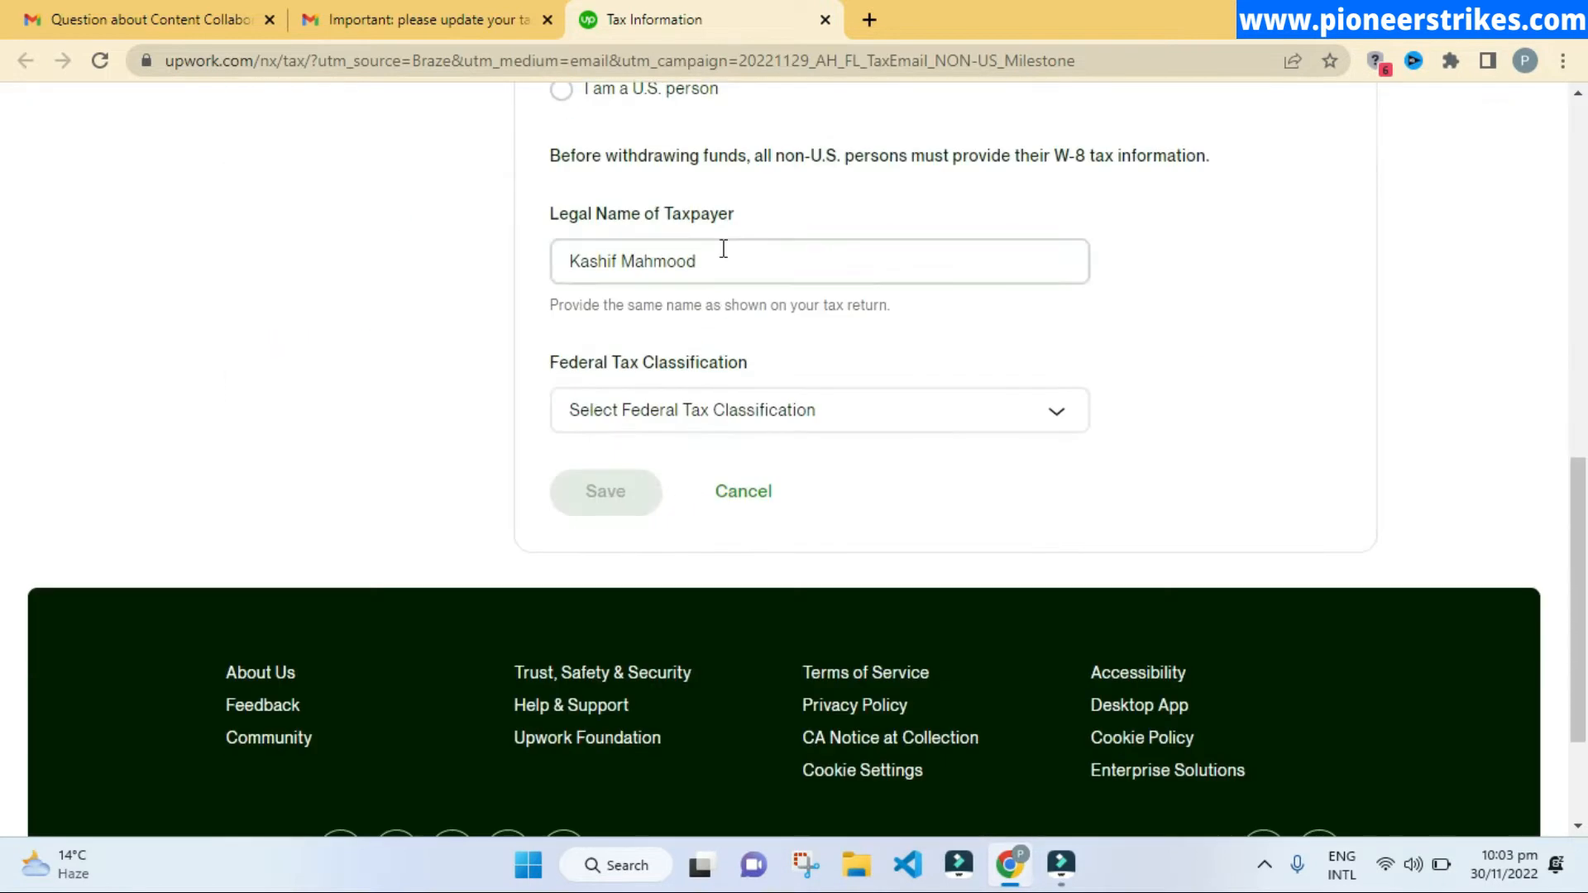
Set the federal tax classification to Individual
{"action": "left_click", "coordinate": [1026, 409]}
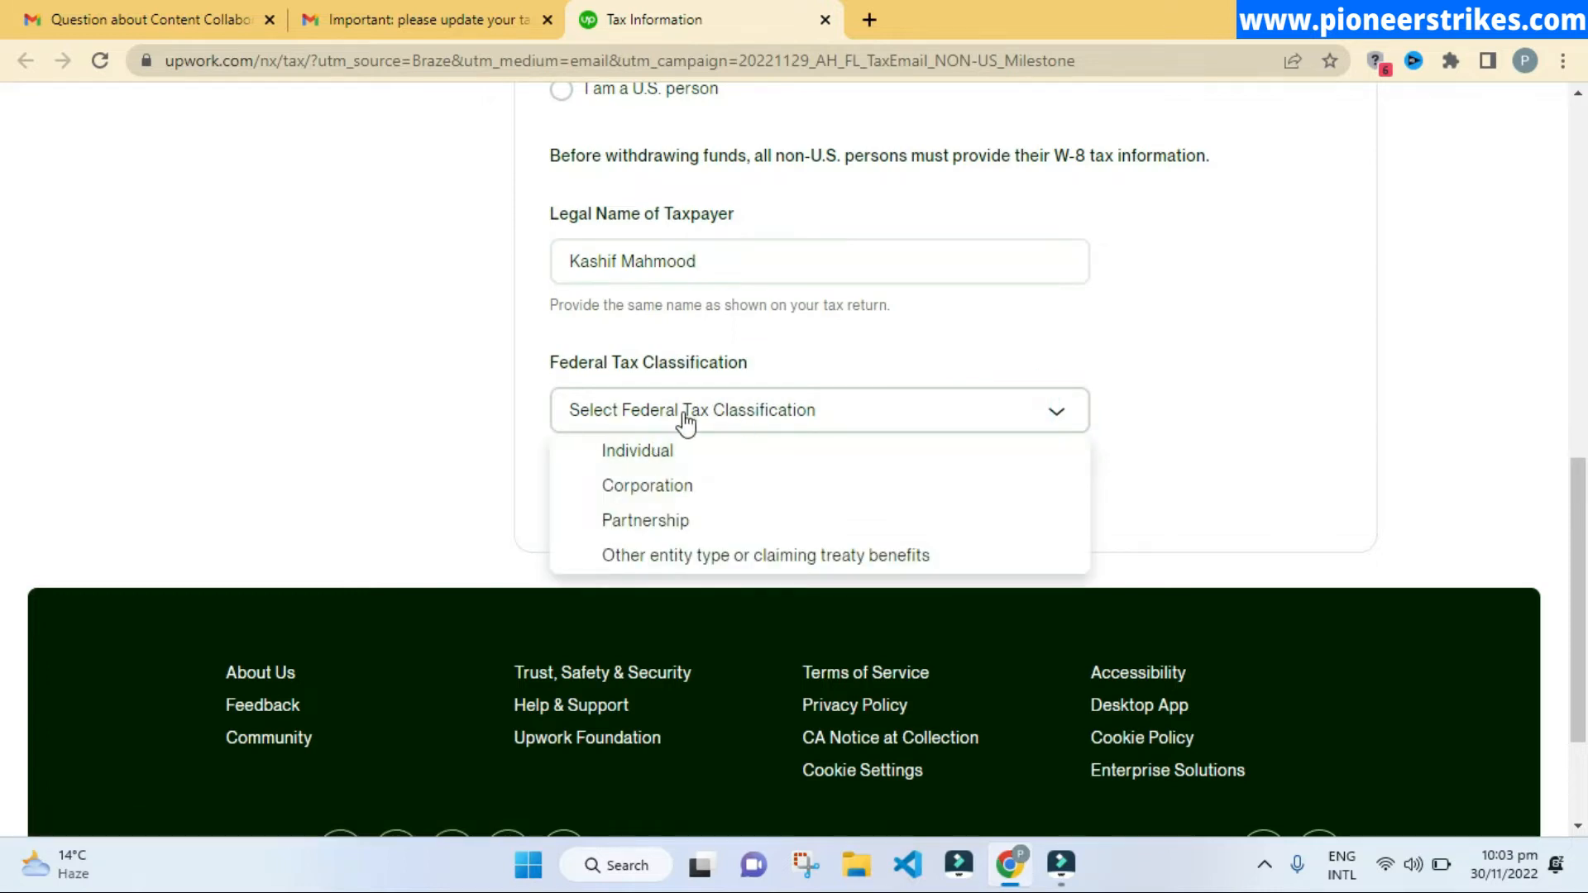
{"action": "mouse_move", "coordinate": [637, 450]}
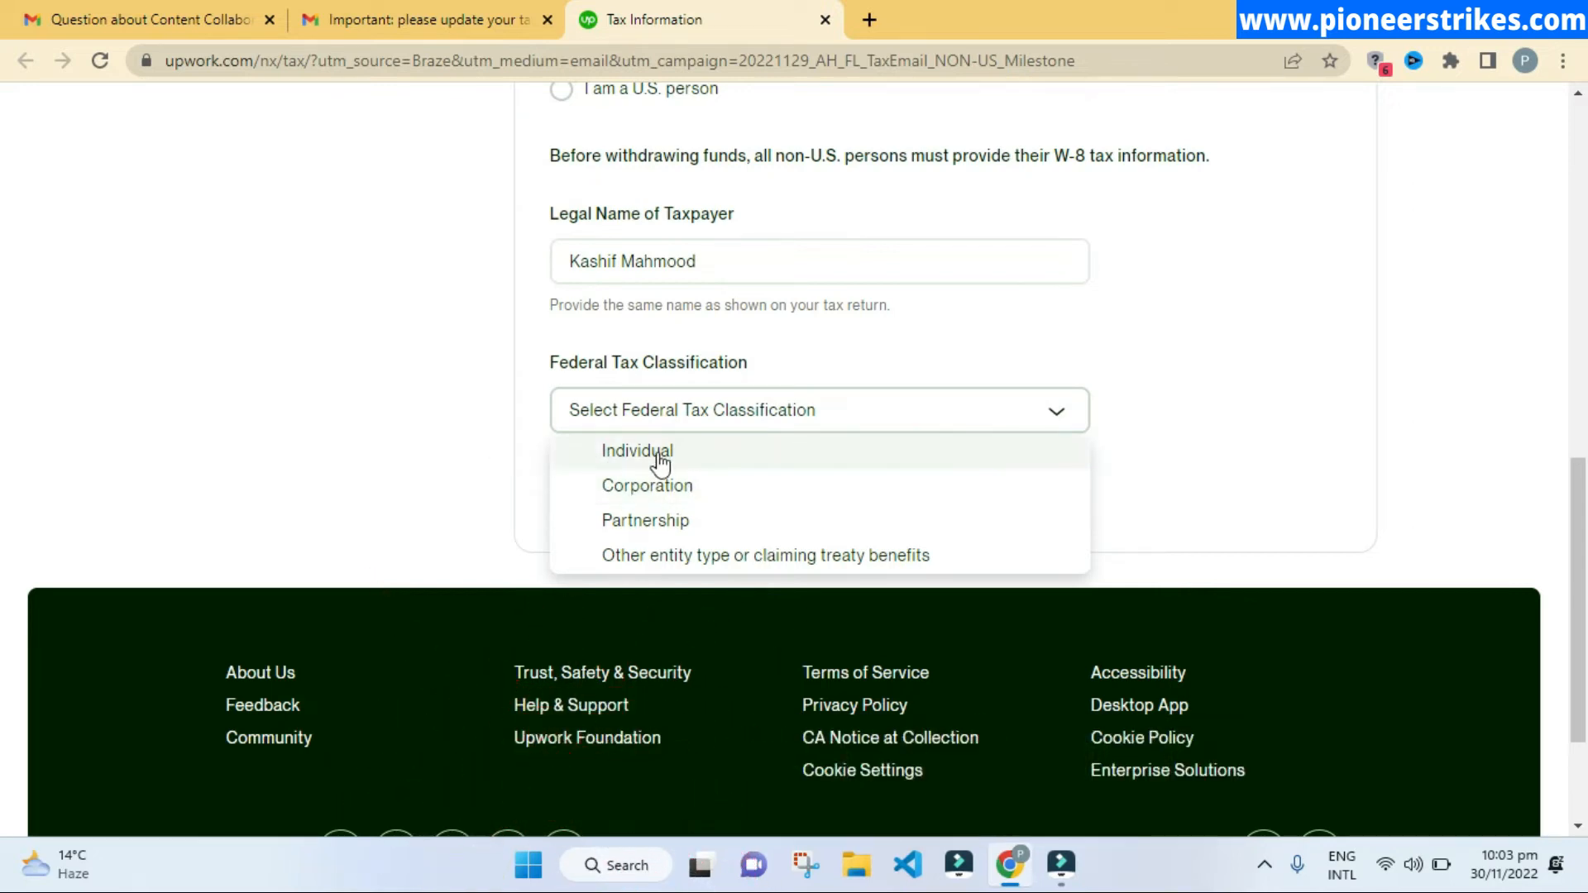
{"action": "left_click", "coordinate": [635, 450]}
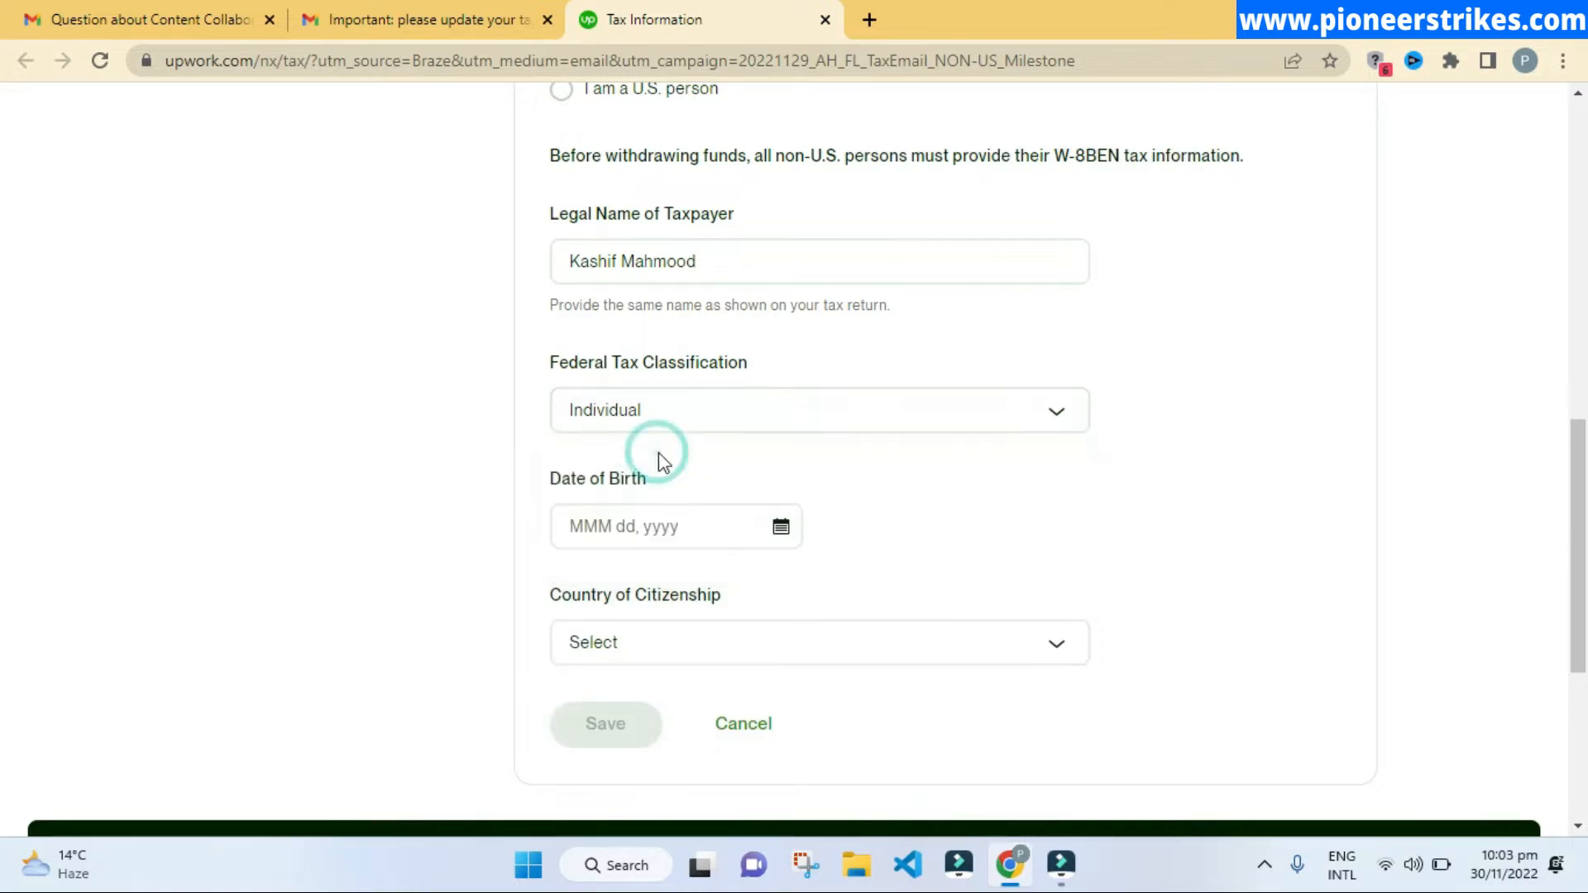
{"action": "scroll", "scroll_direction": "down", "scroll_amount": 3}
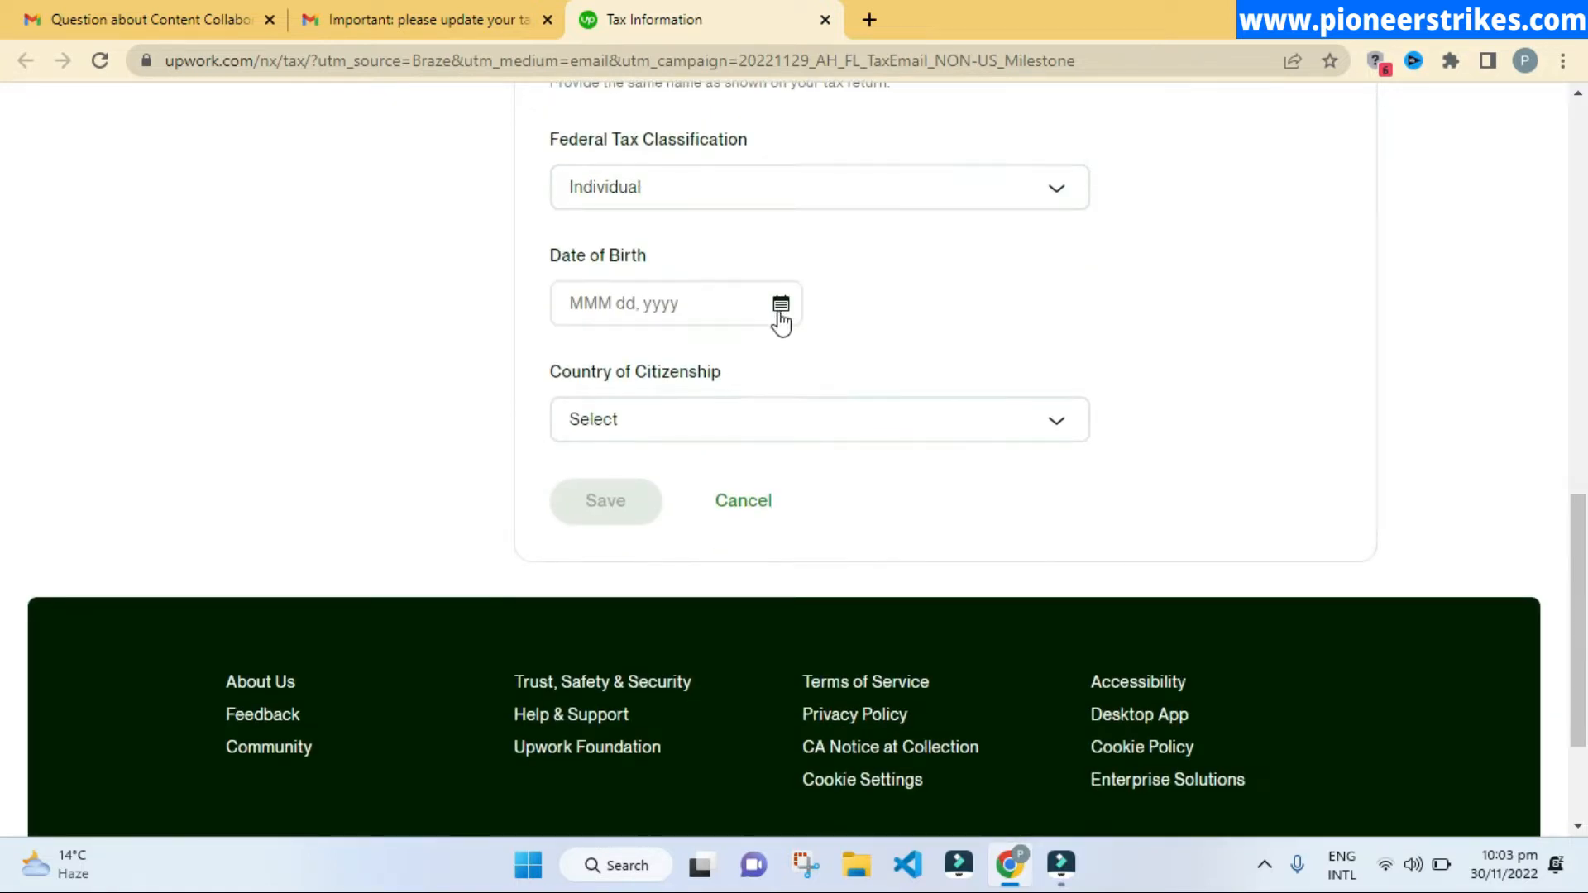
{"action": "mouse_move", "coordinate": [915, 320]}
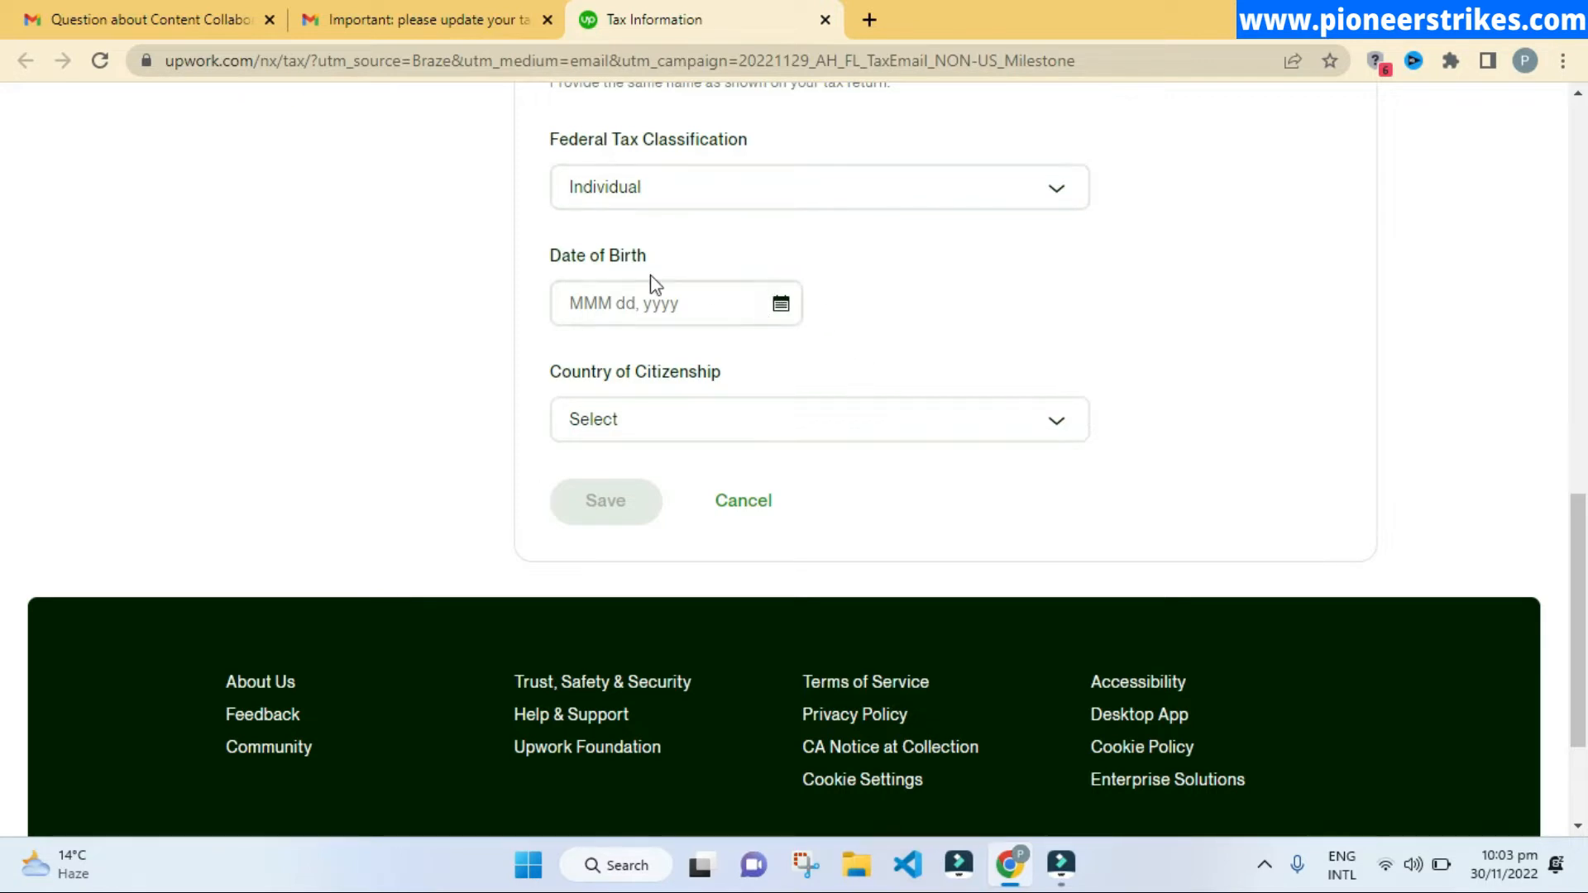
{"action": "left_click", "coordinate": [779, 303]}
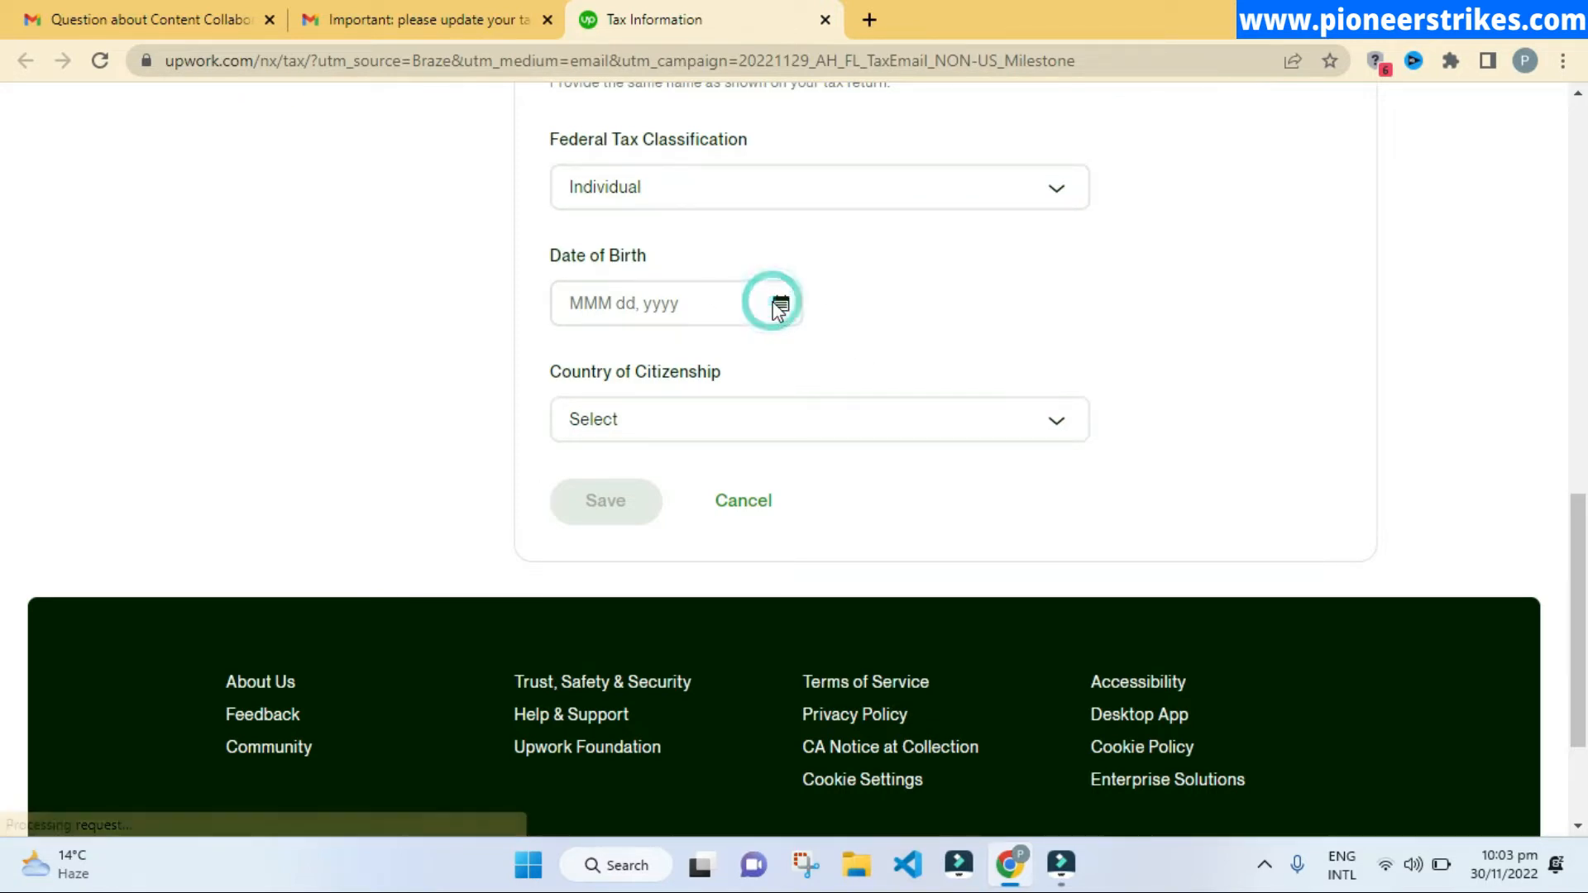
{"action": "left_click", "coordinate": [779, 303]}
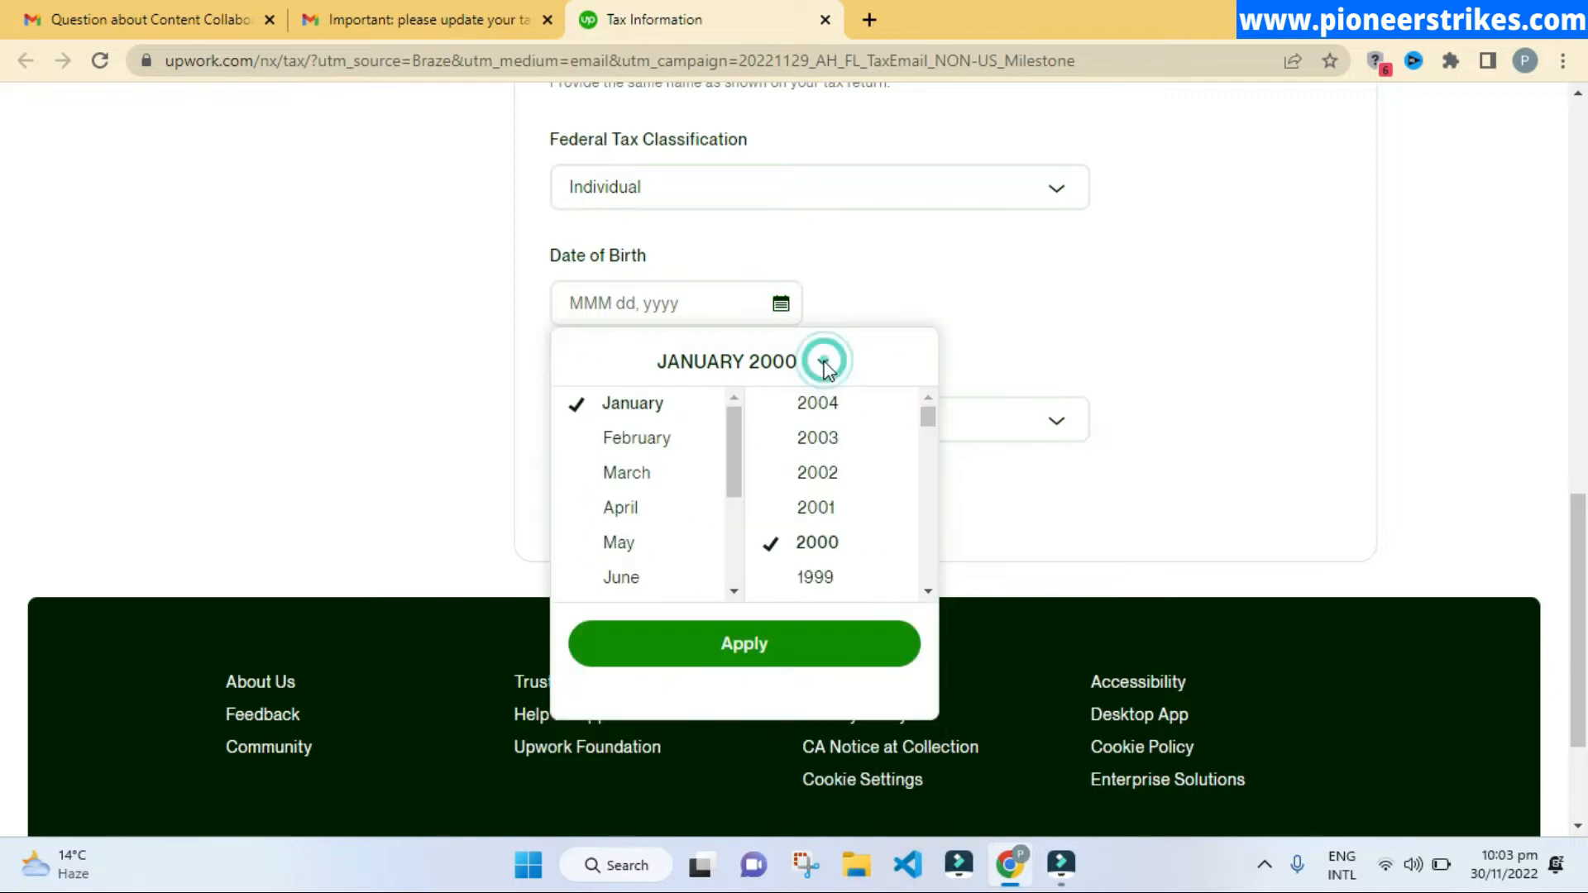
{"action": "left_click", "coordinate": [815, 508]}
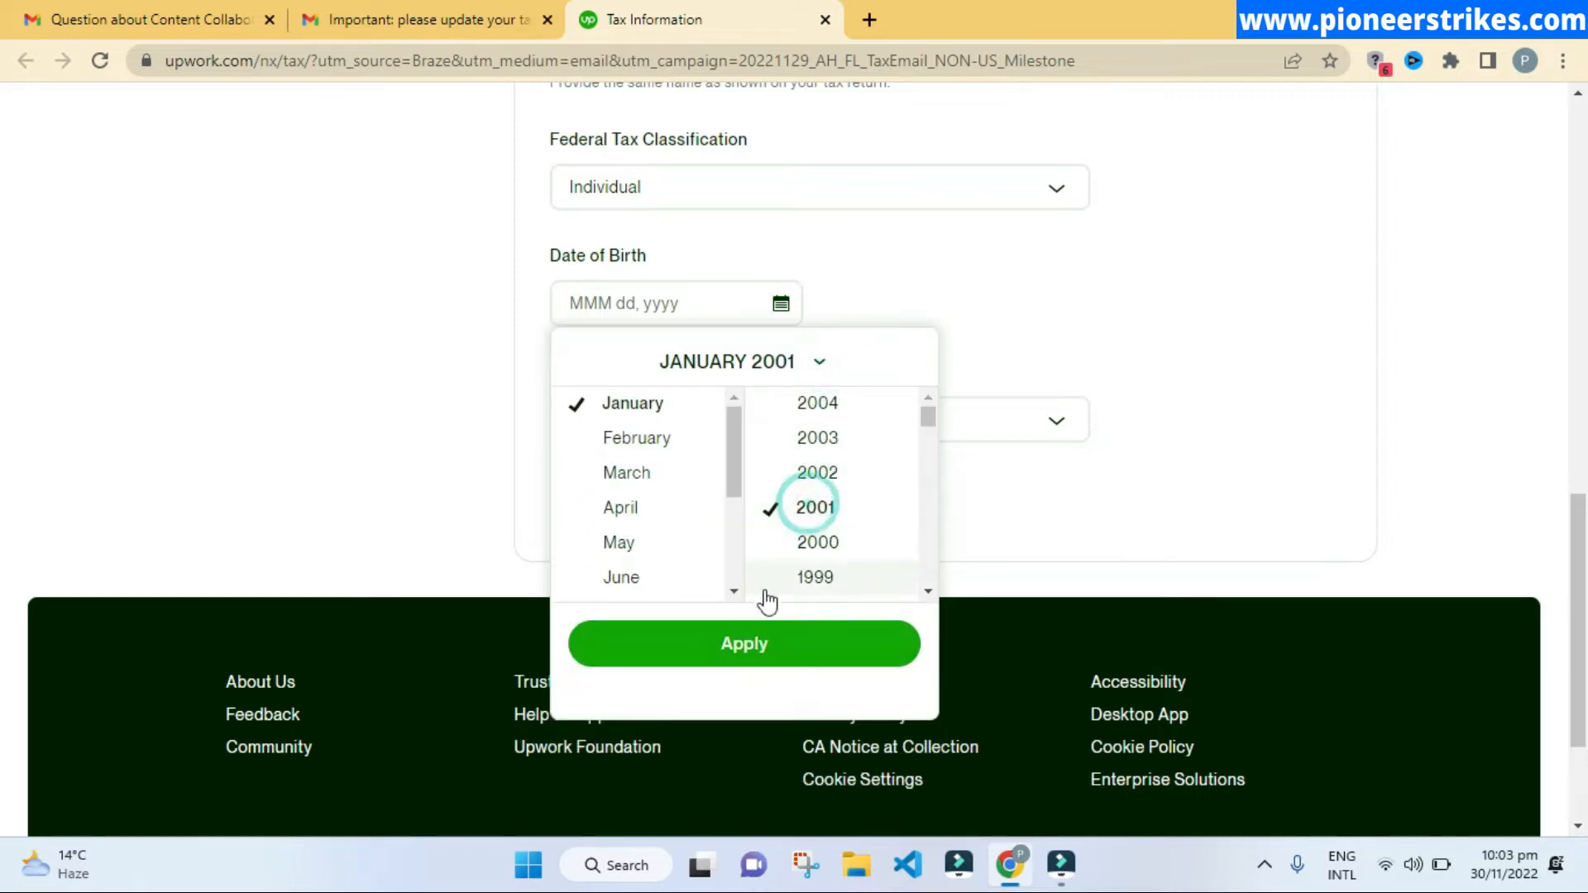
{"action": "left_click", "coordinate": [821, 362]}
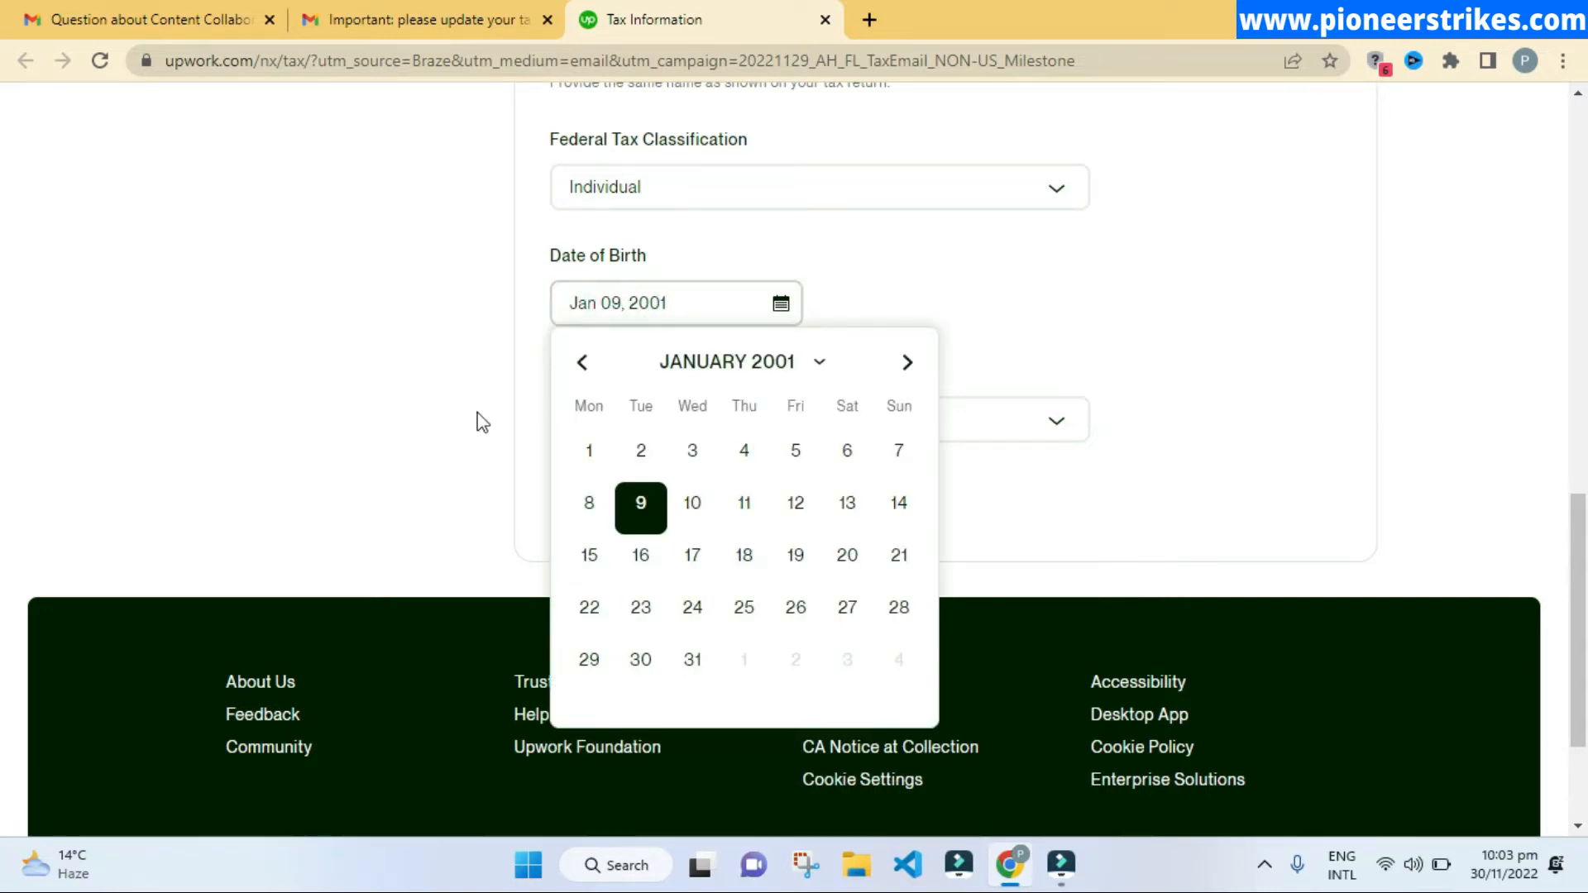
Choose Pakistan as the country of citizenship by searching PAK
{"action": "left_click", "coordinate": [640, 502]}
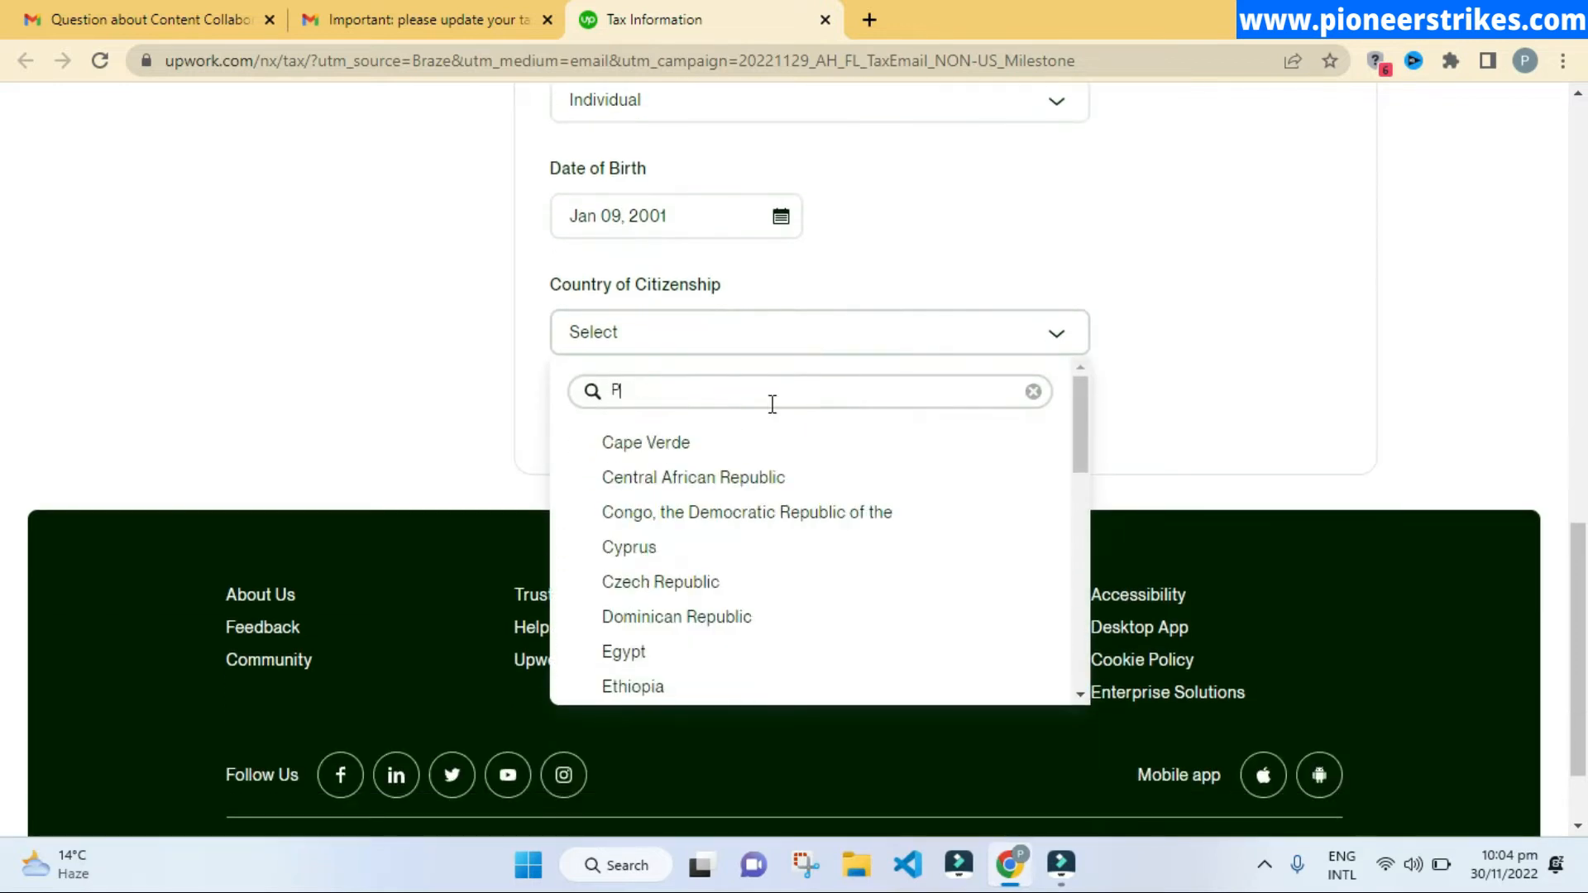
{"action": "type", "text": "AK"}
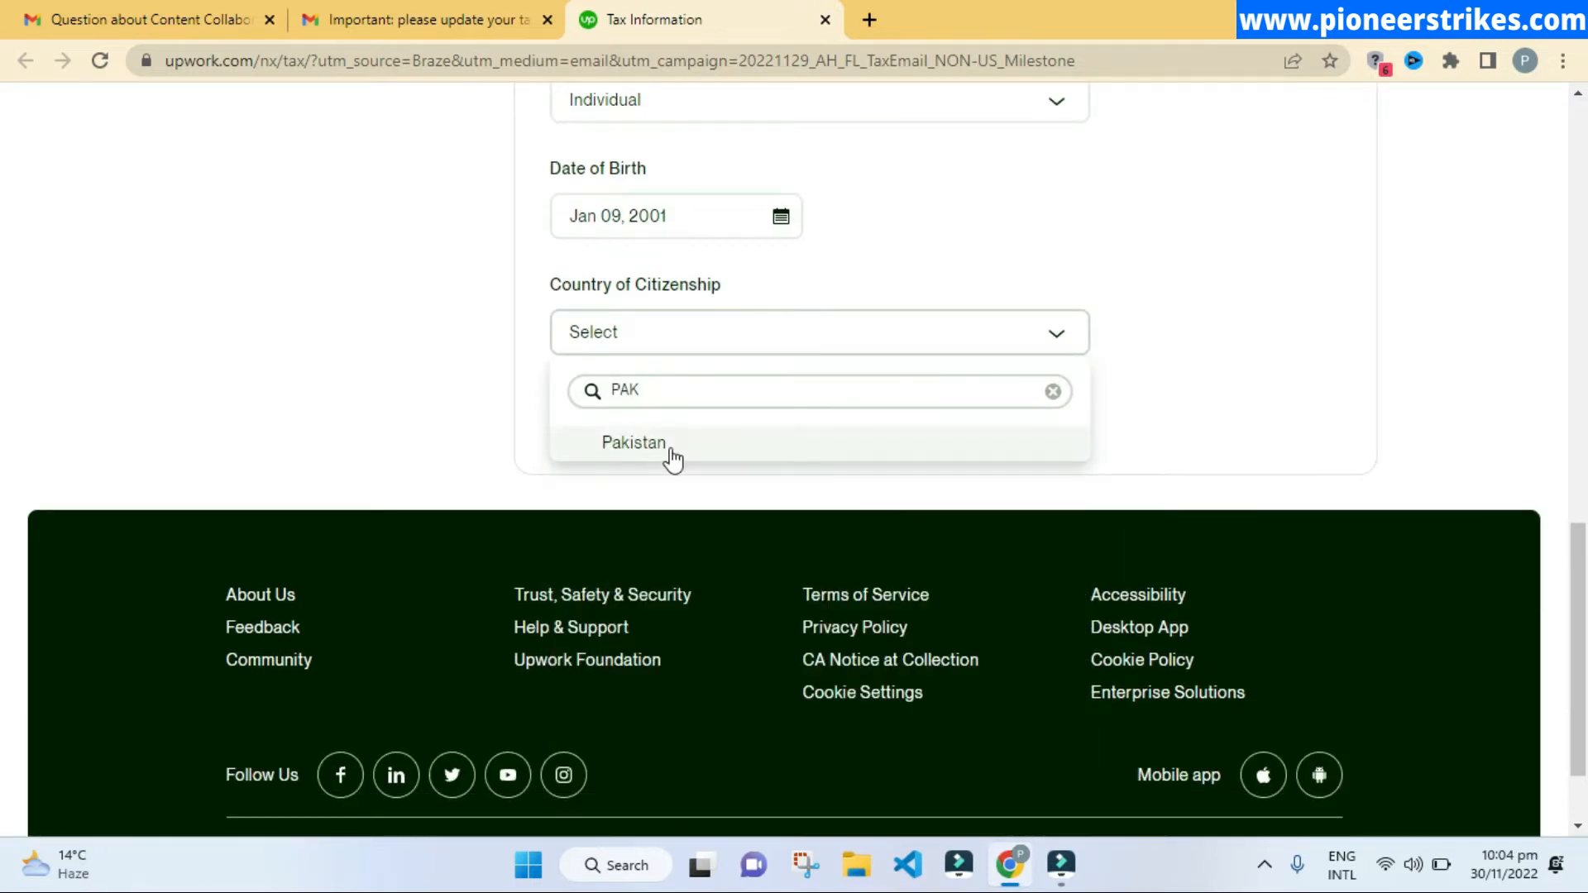
{"action": "left_click", "coordinate": [633, 443]}
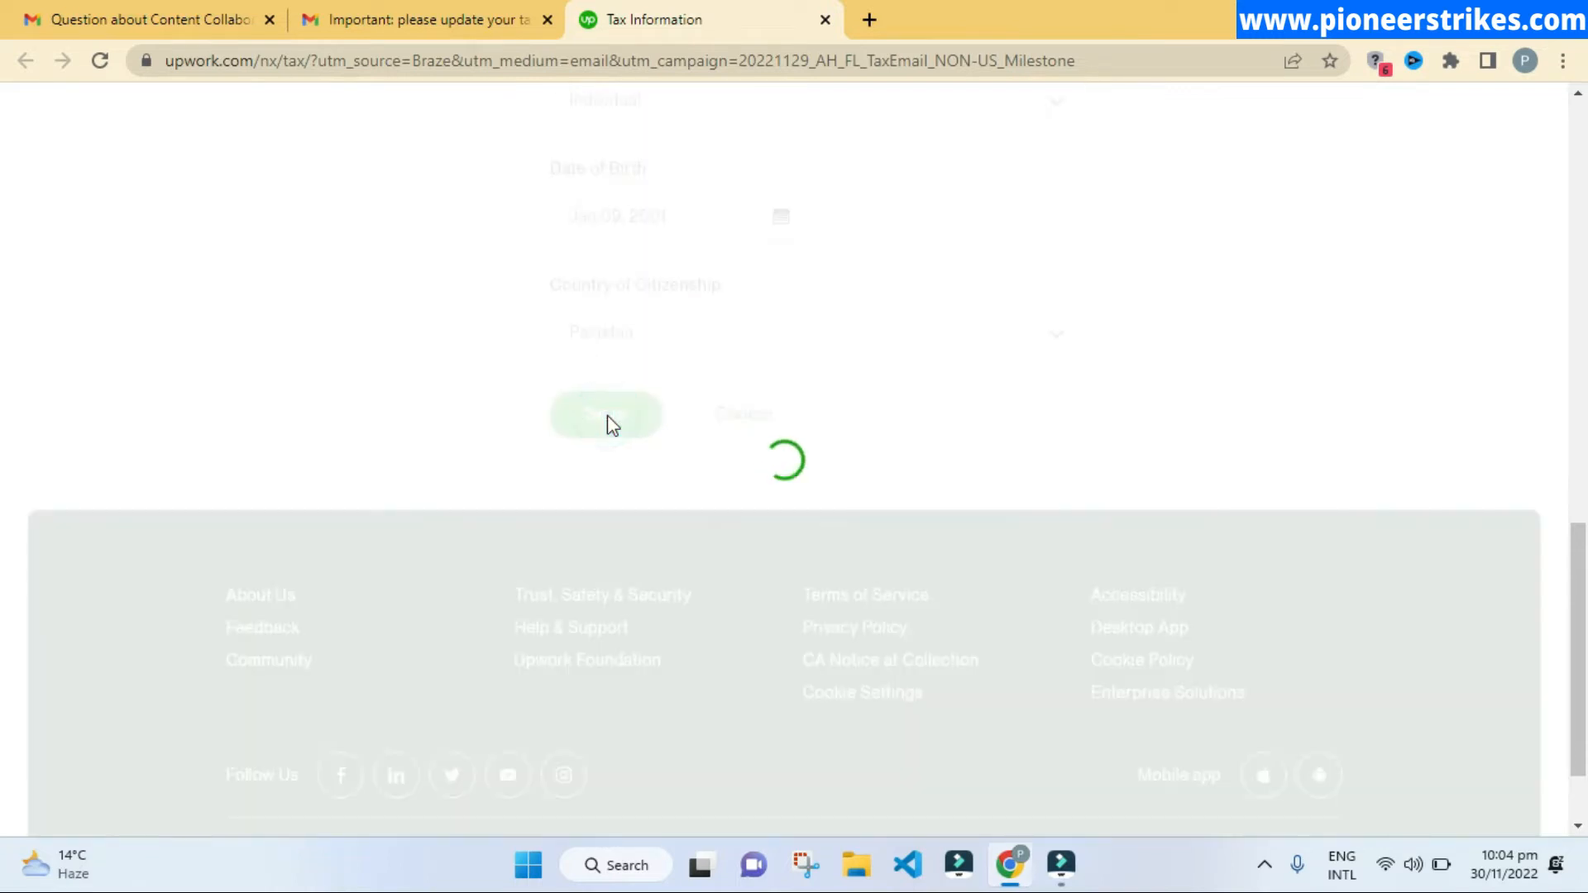
Save the W-8BEN taxpayer details and start editing the Tax Identification Number
{"action": "left_click", "coordinate": [605, 415]}
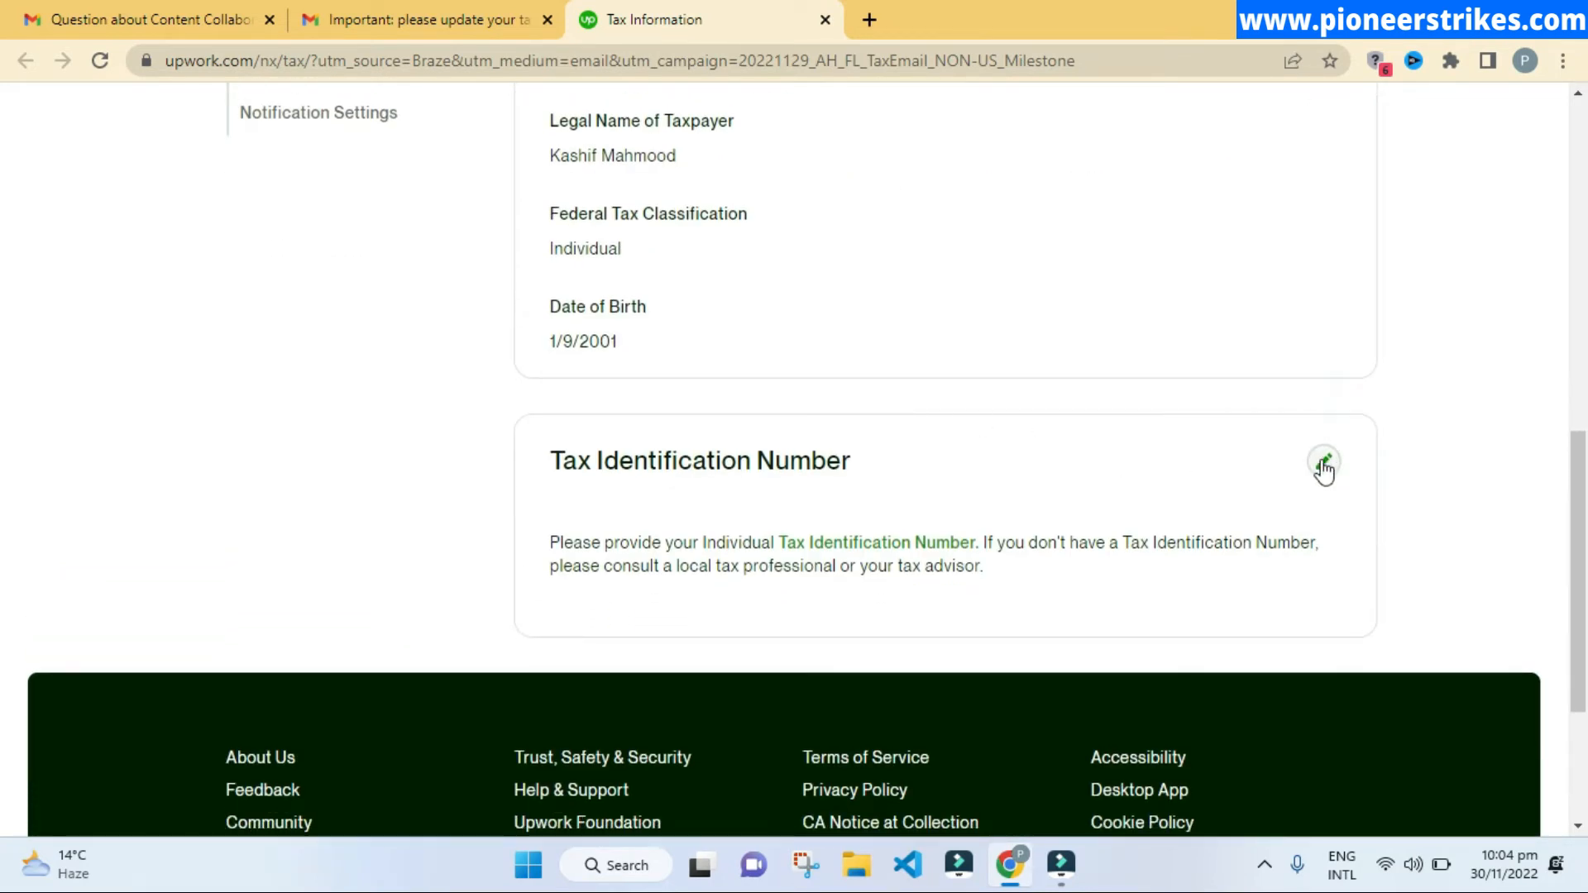
{"action": "left_click", "coordinate": [1323, 464]}
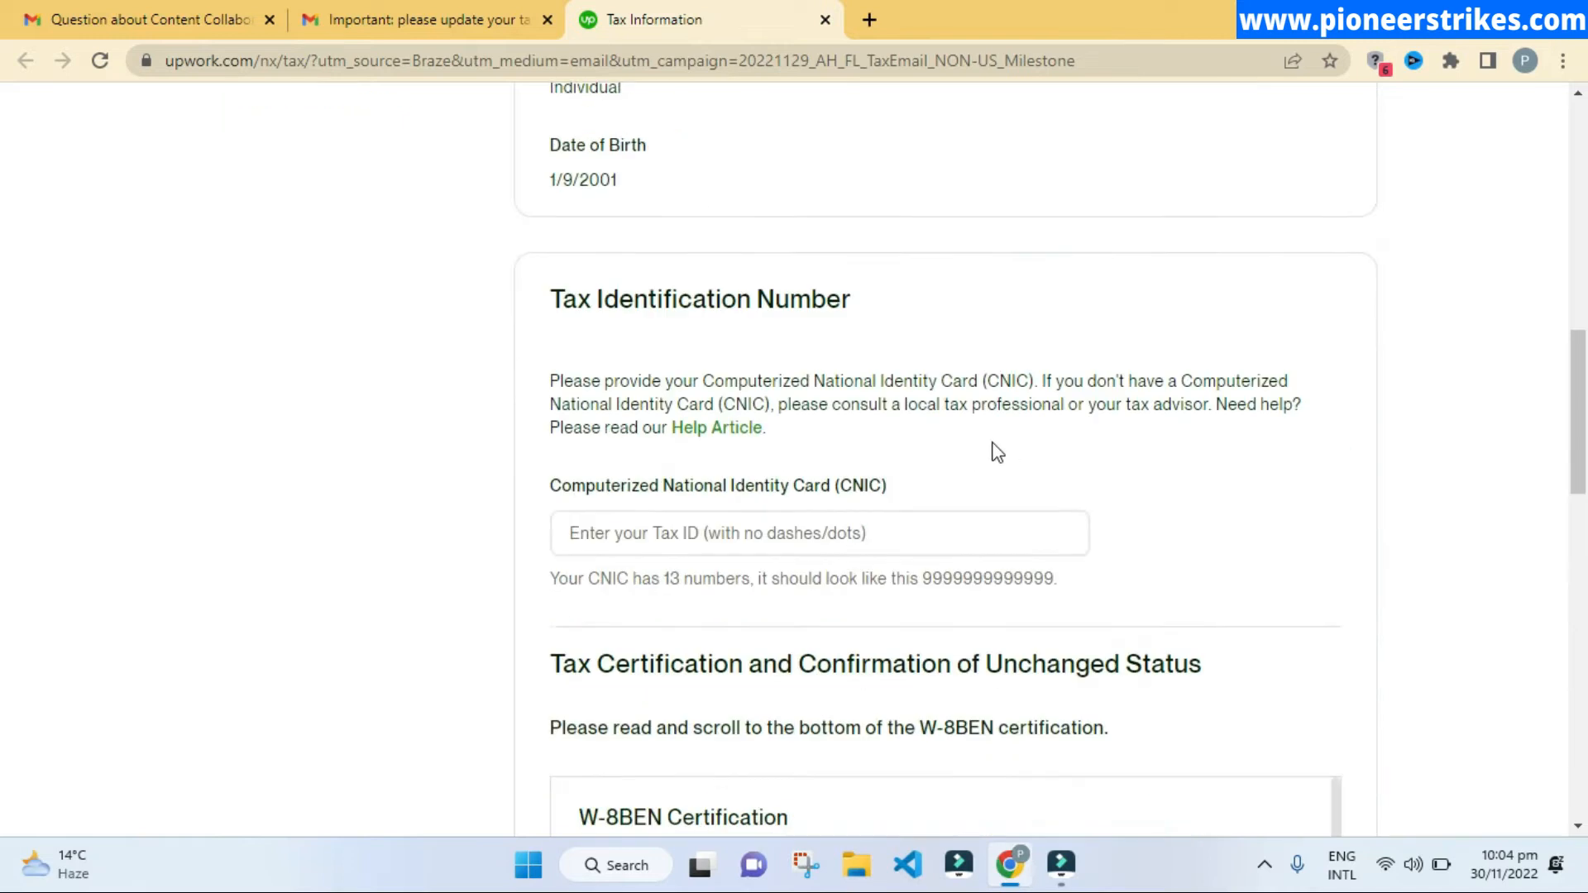
Enter the 13-digit CNIC number and scroll through the W-8BEN certification text
{"action": "scroll", "scroll_direction": "down", "scroll_amount": 3}
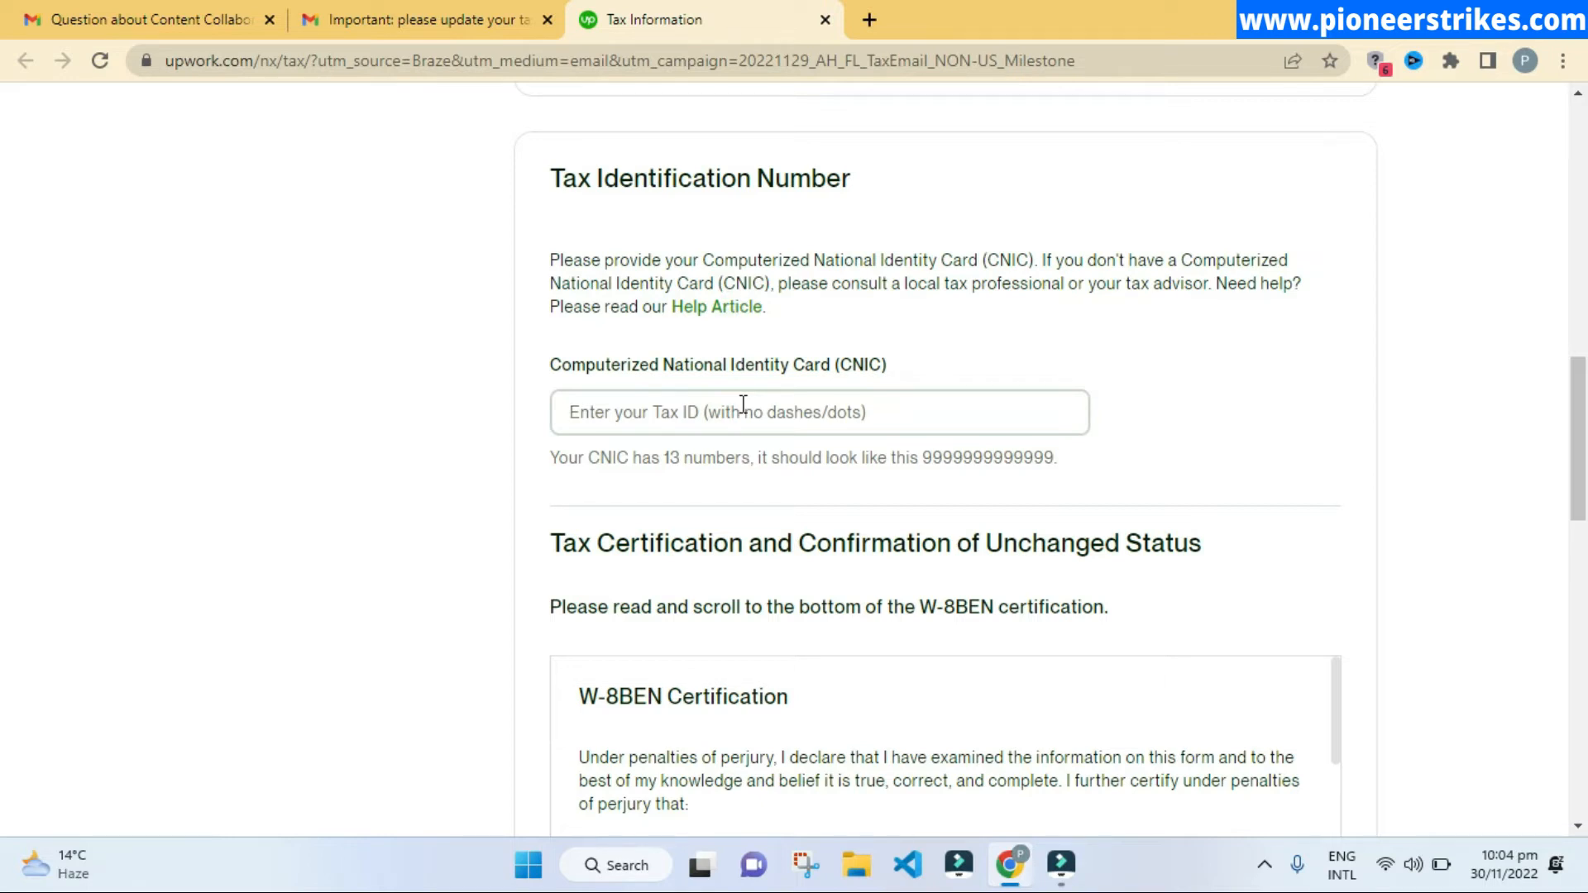
{"action": "left_click", "coordinate": [817, 412]}
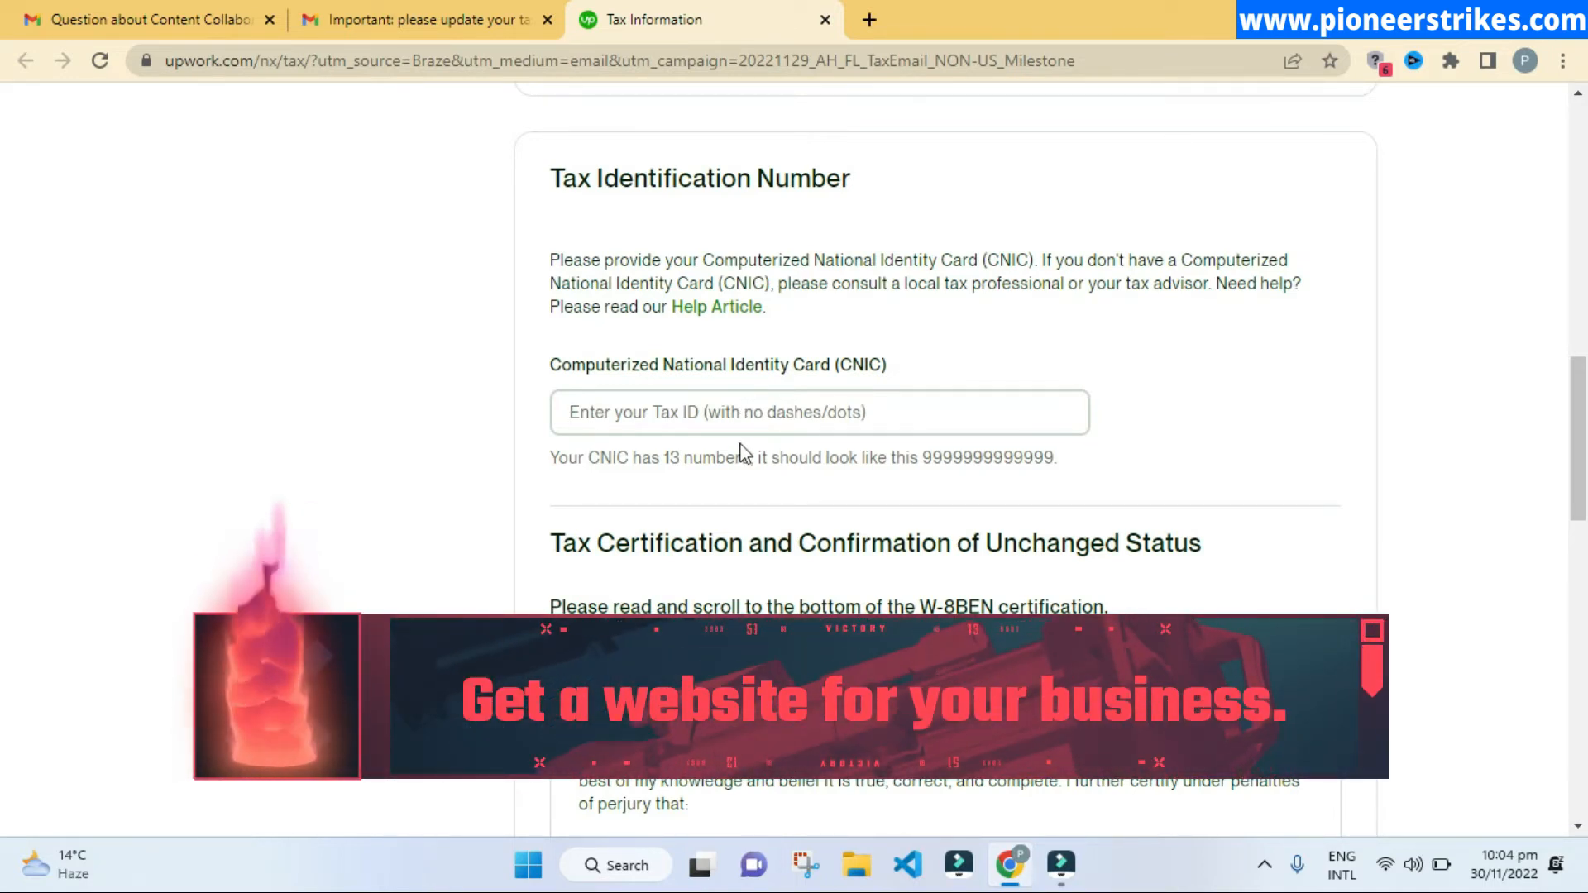
{"action": "left_click", "coordinate": [816, 412]}
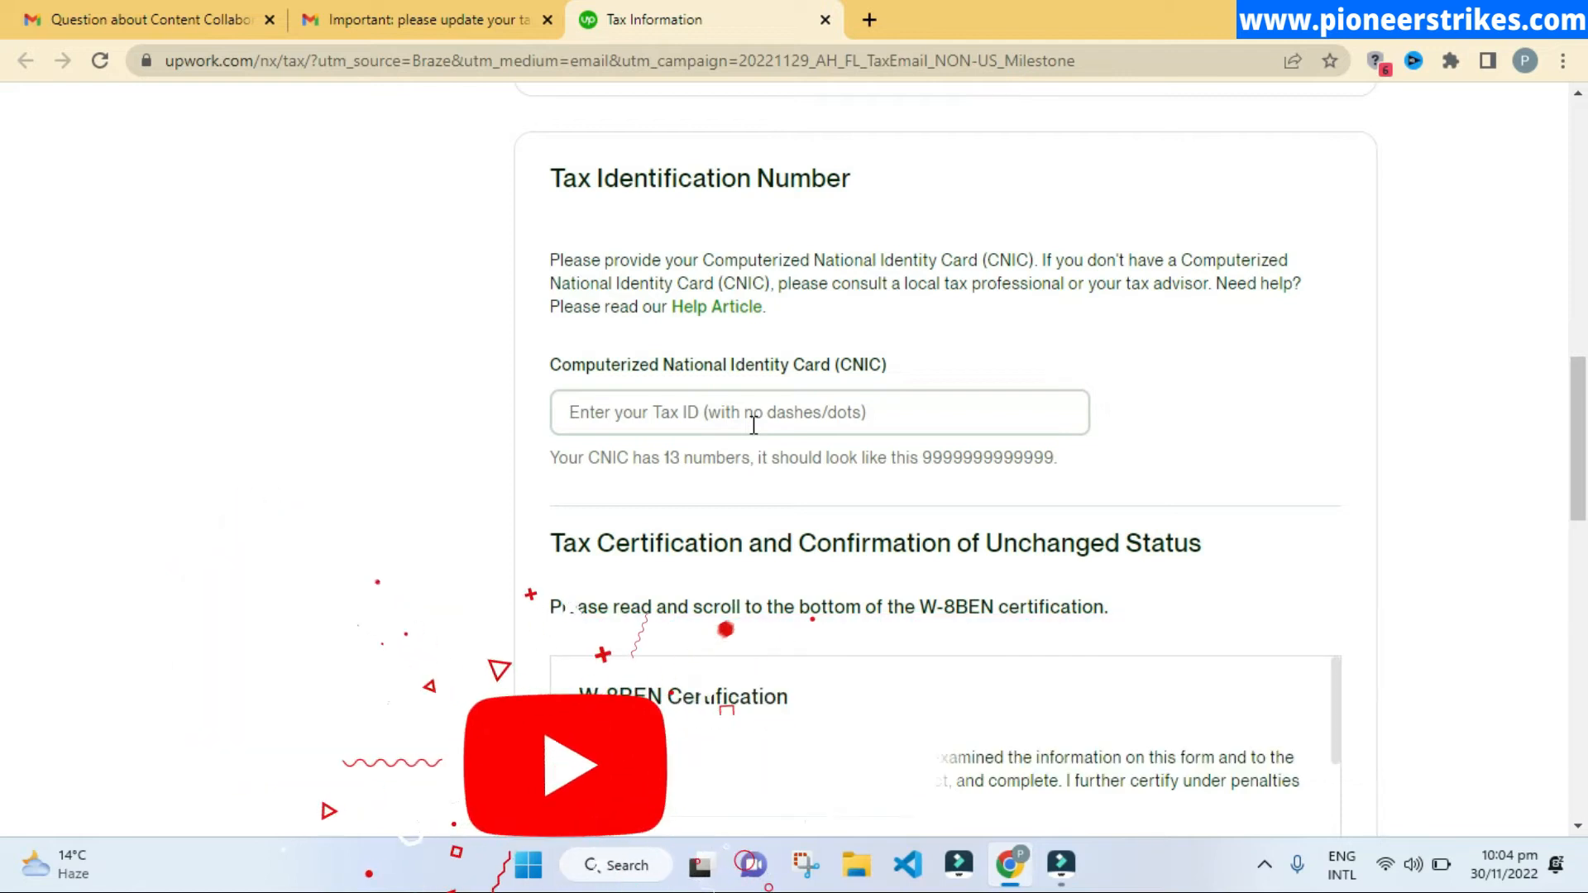
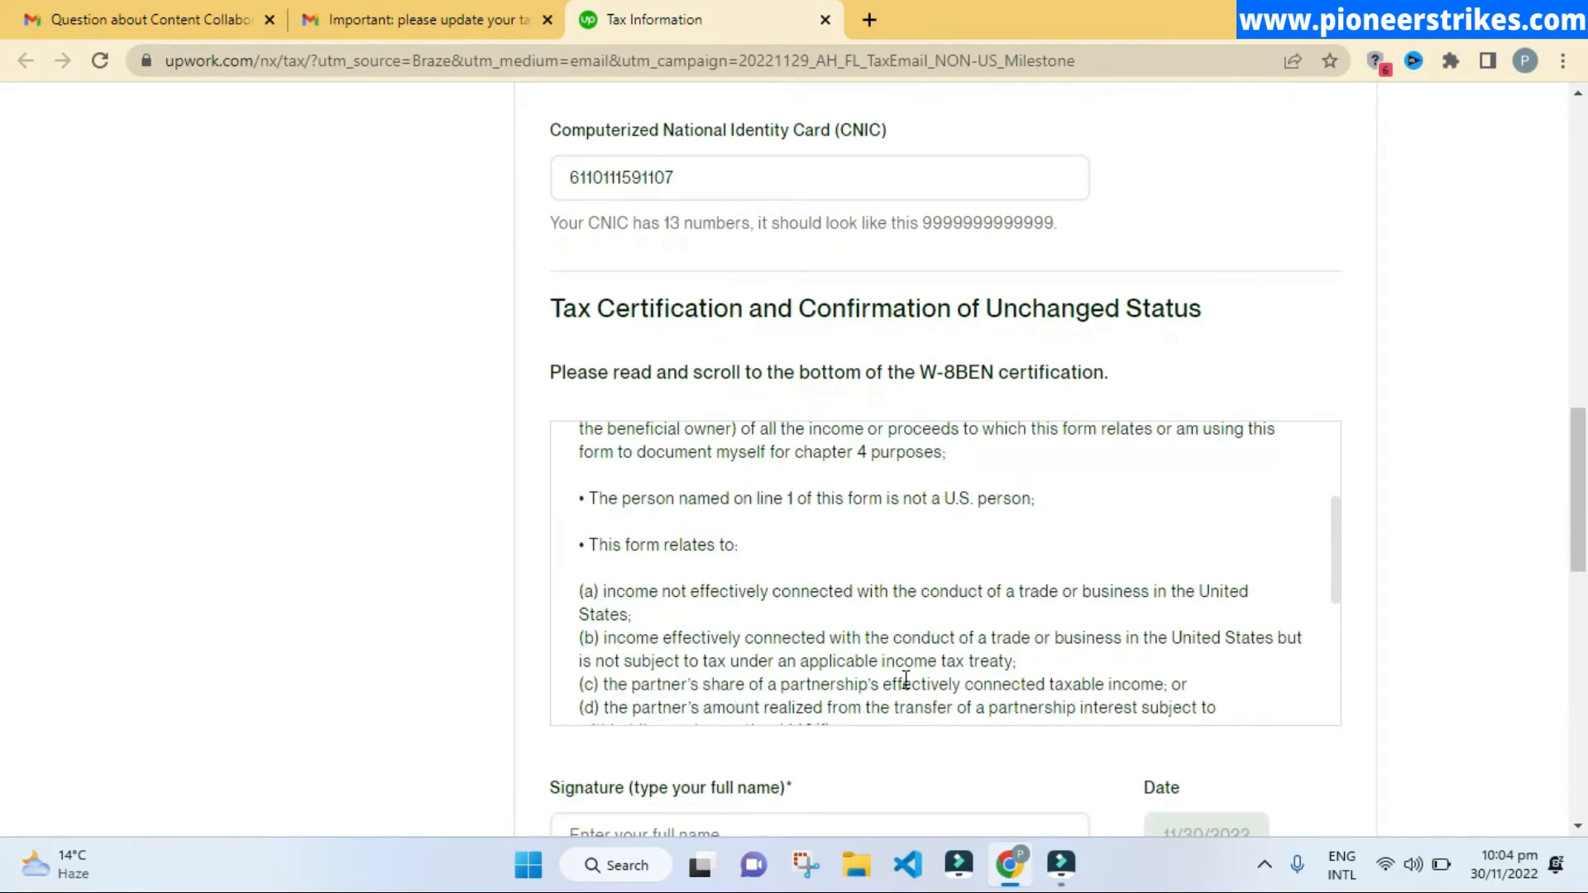
{"action": "scroll", "scroll_direction": "down", "scroll_amount": 3}
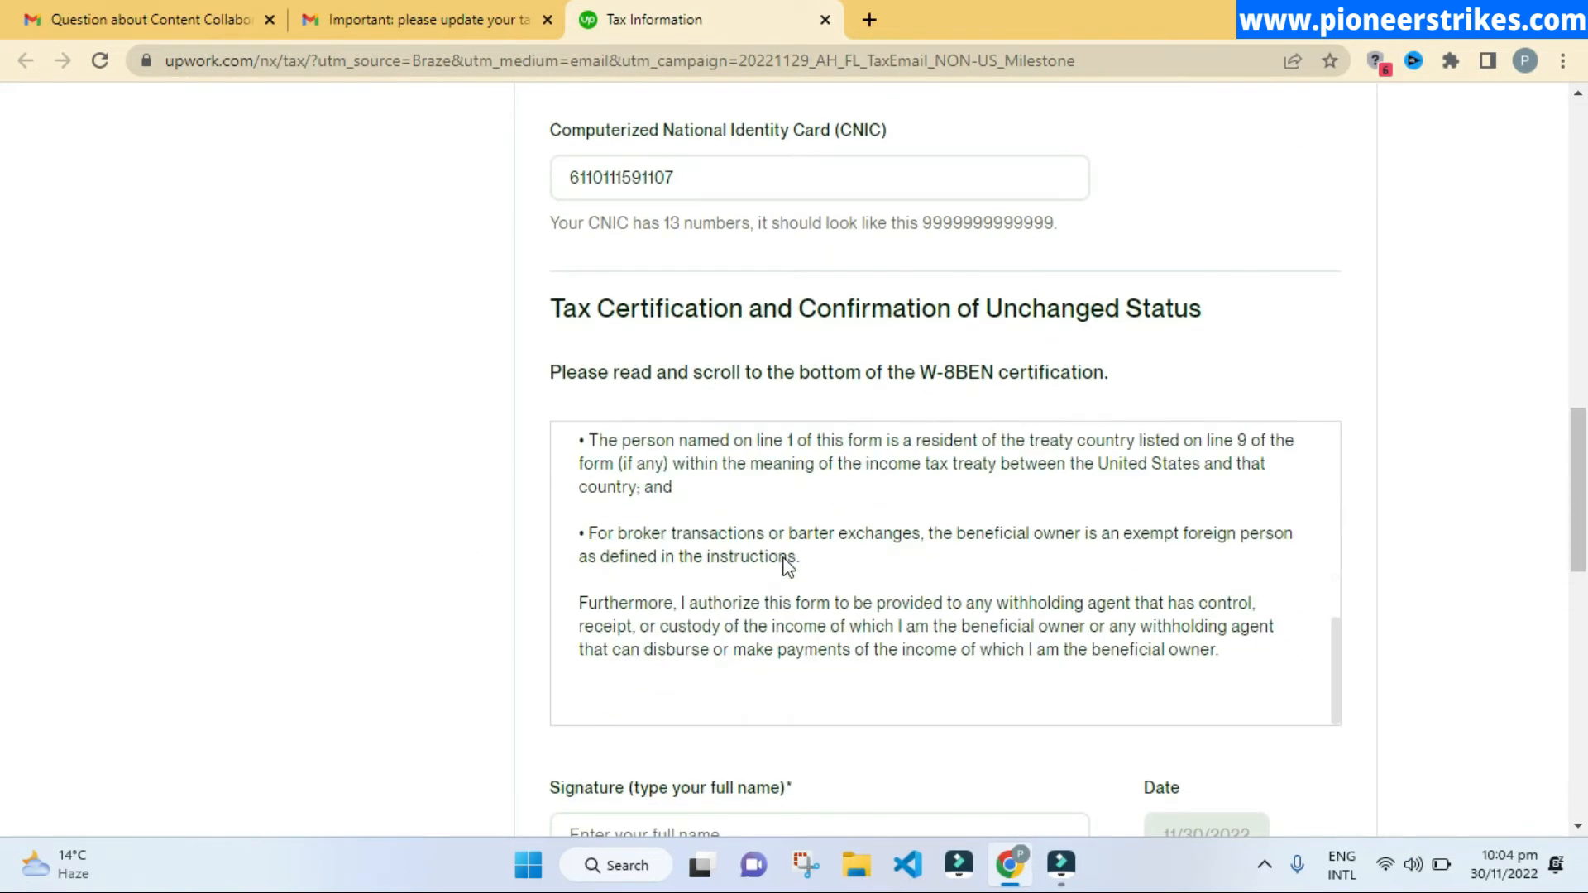
{"action": "scroll", "scroll_direction": "down", "scroll_amount": 3}
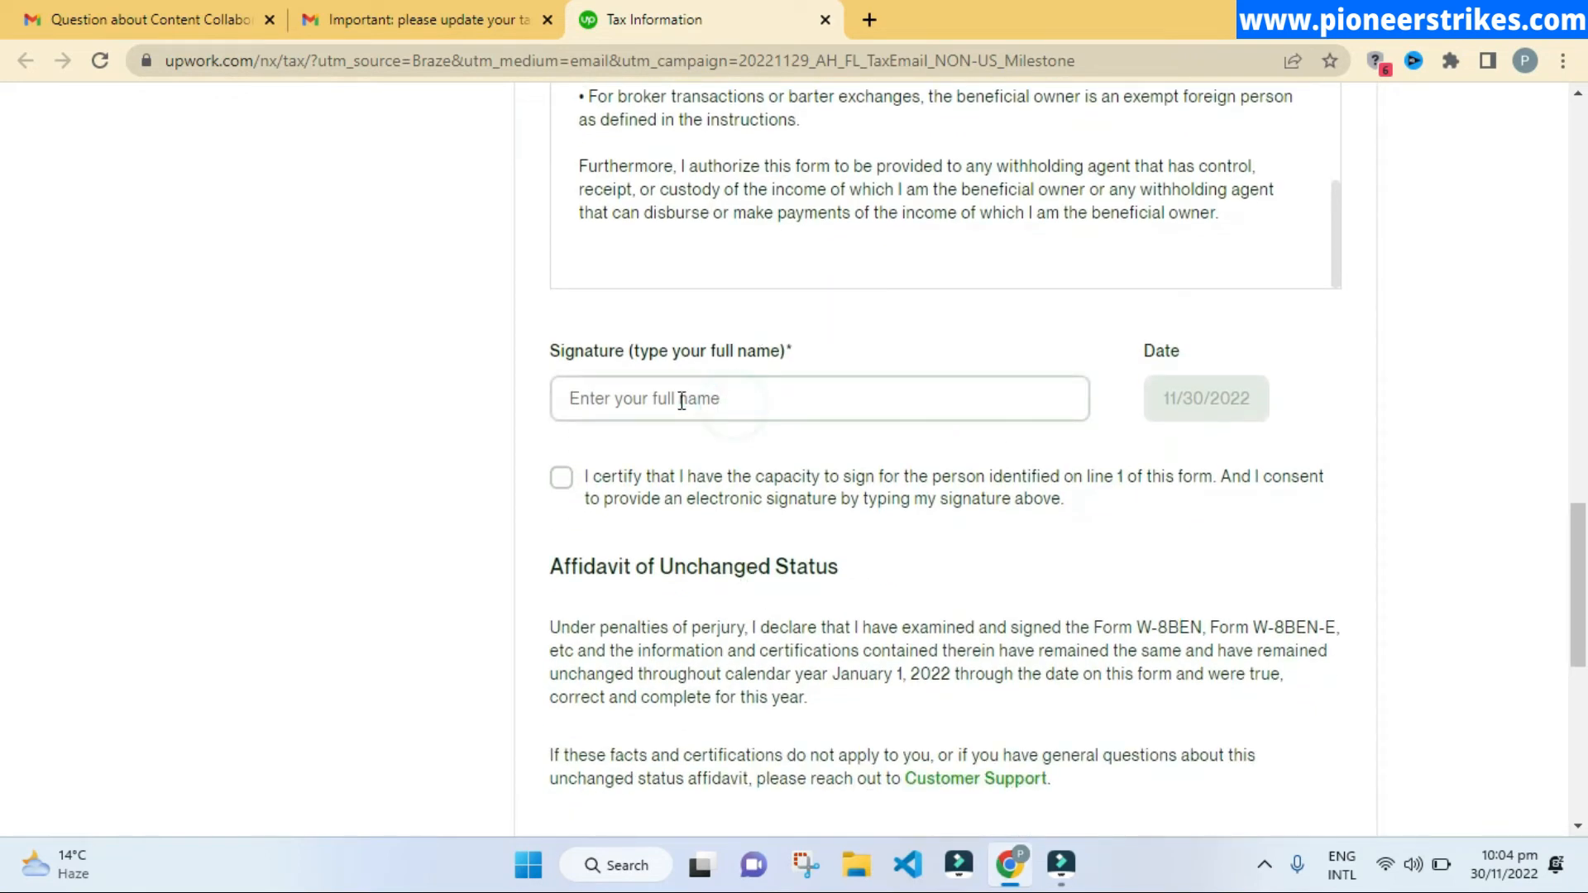
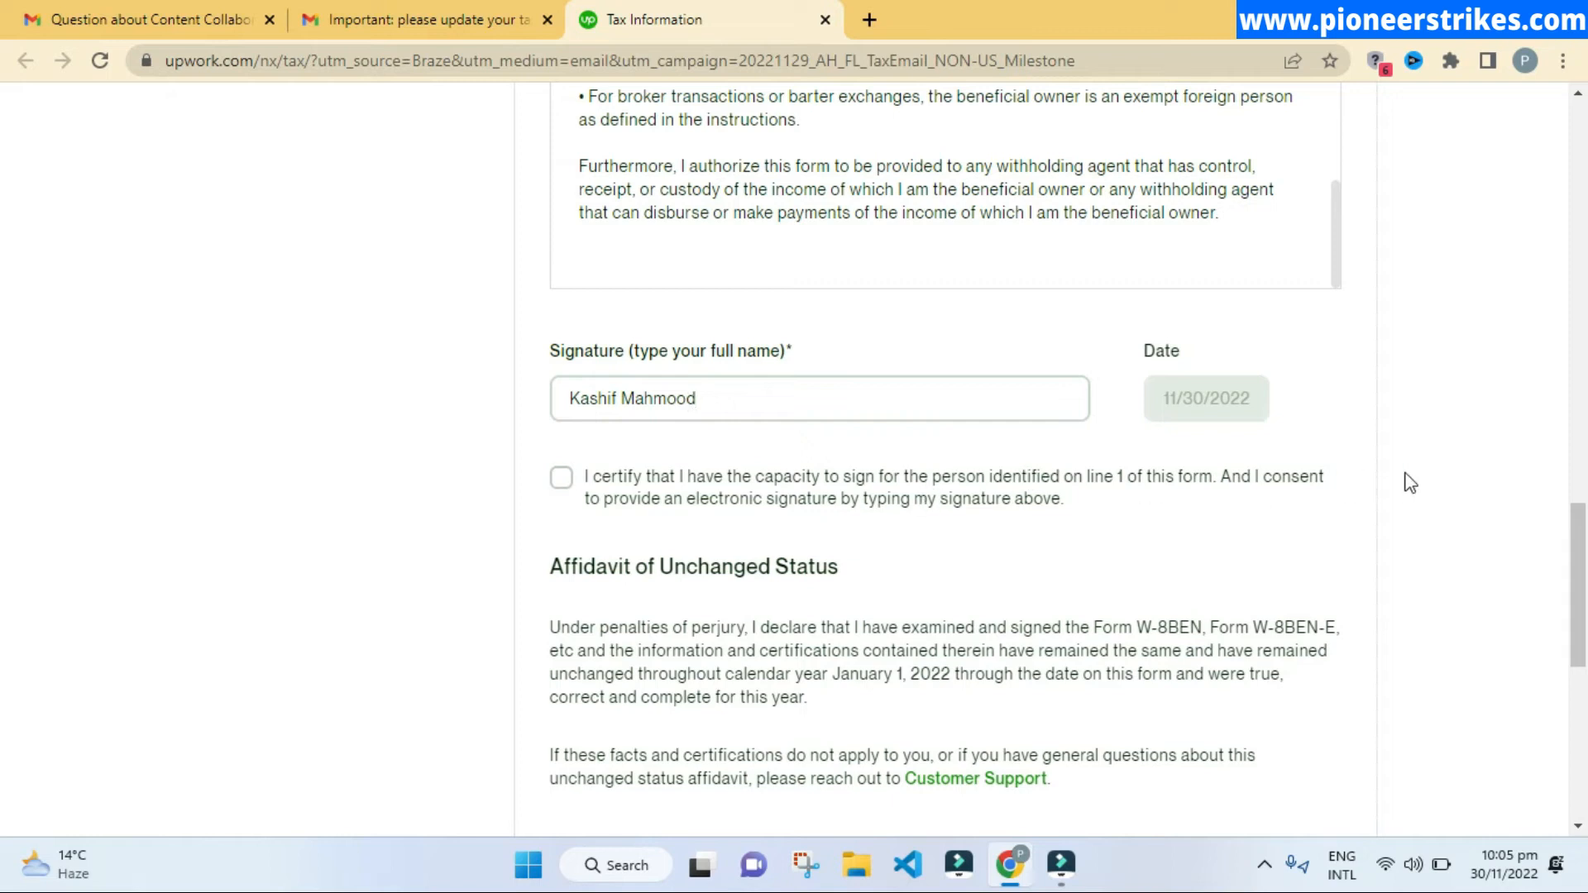
{"action": "scroll", "scroll_direction": "down", "scroll_amount": 3}
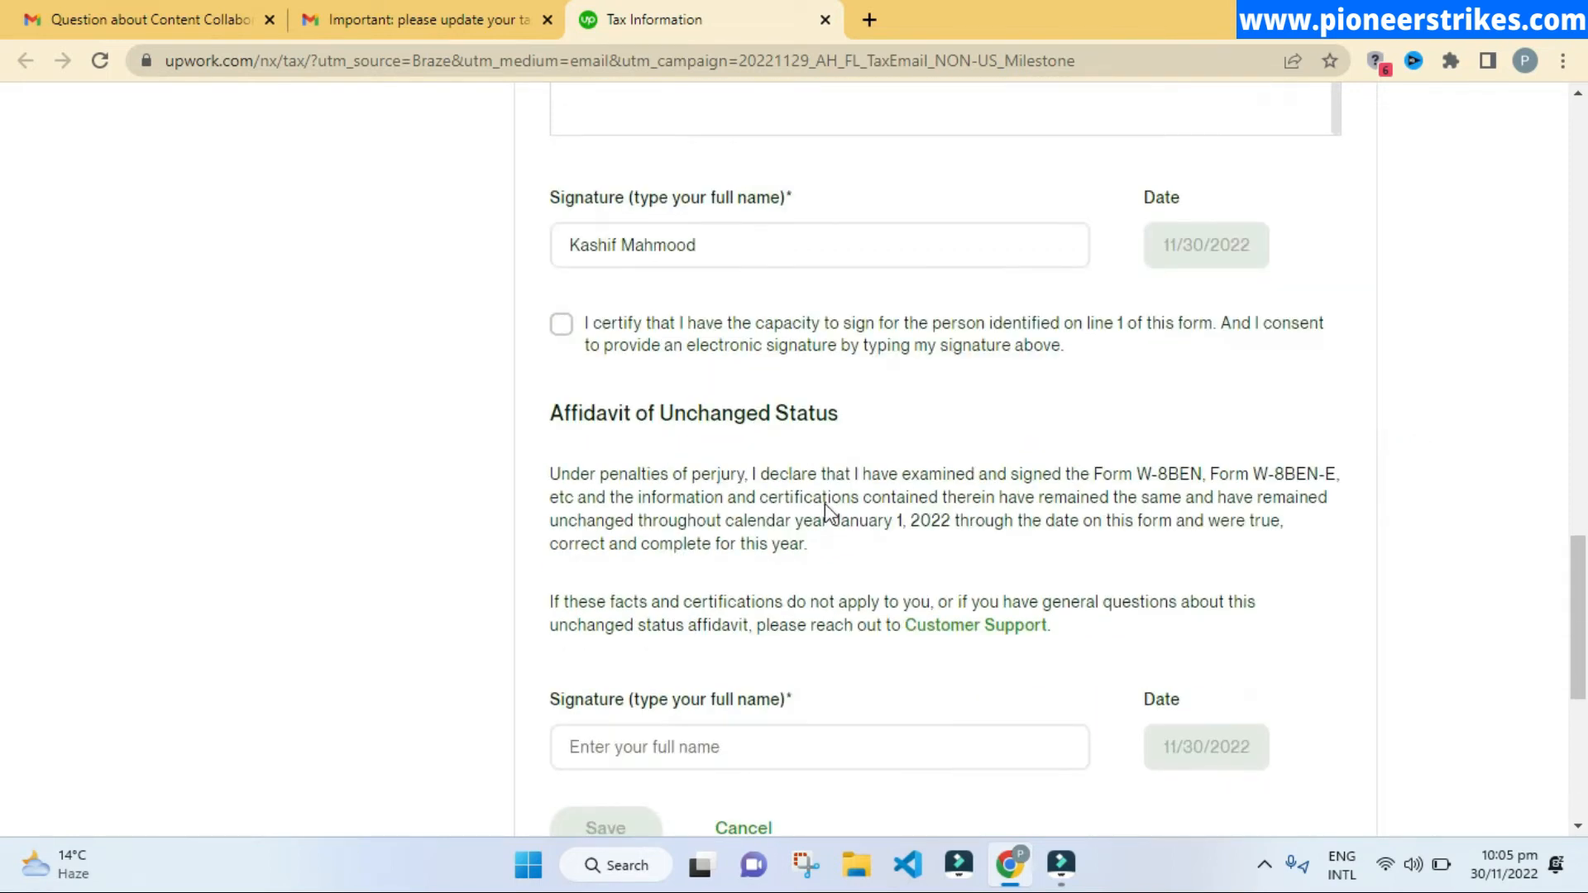
{"action": "left_click", "coordinate": [561, 324]}
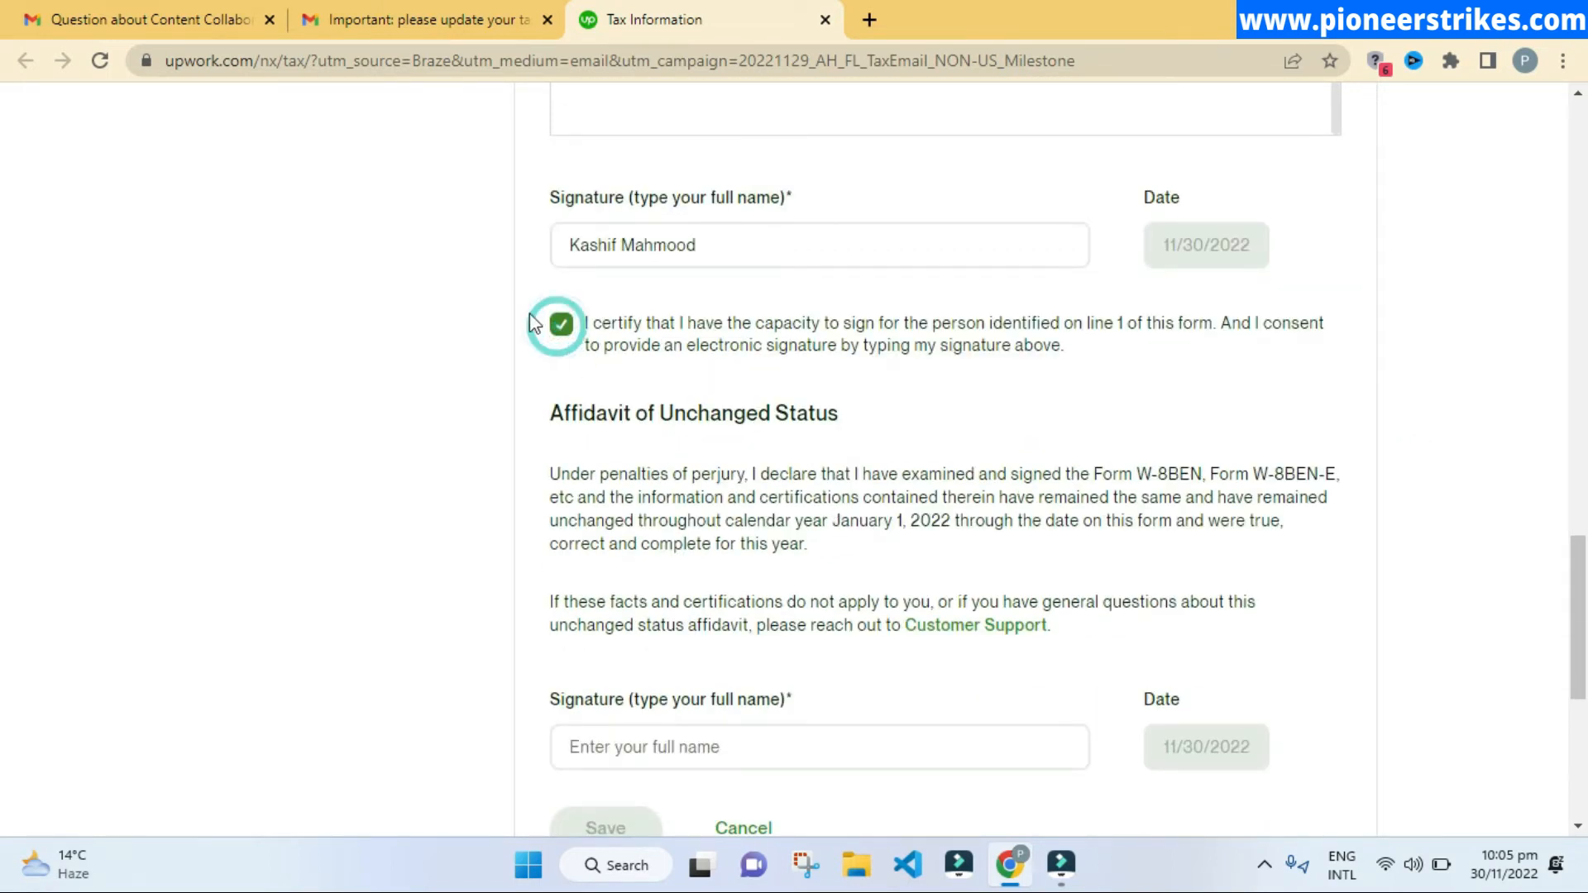
Sign the Affidavit of Unchanged Status with the name 'Kashif'
{"action": "scroll", "scroll_direction": "down", "scroll_amount": 3}
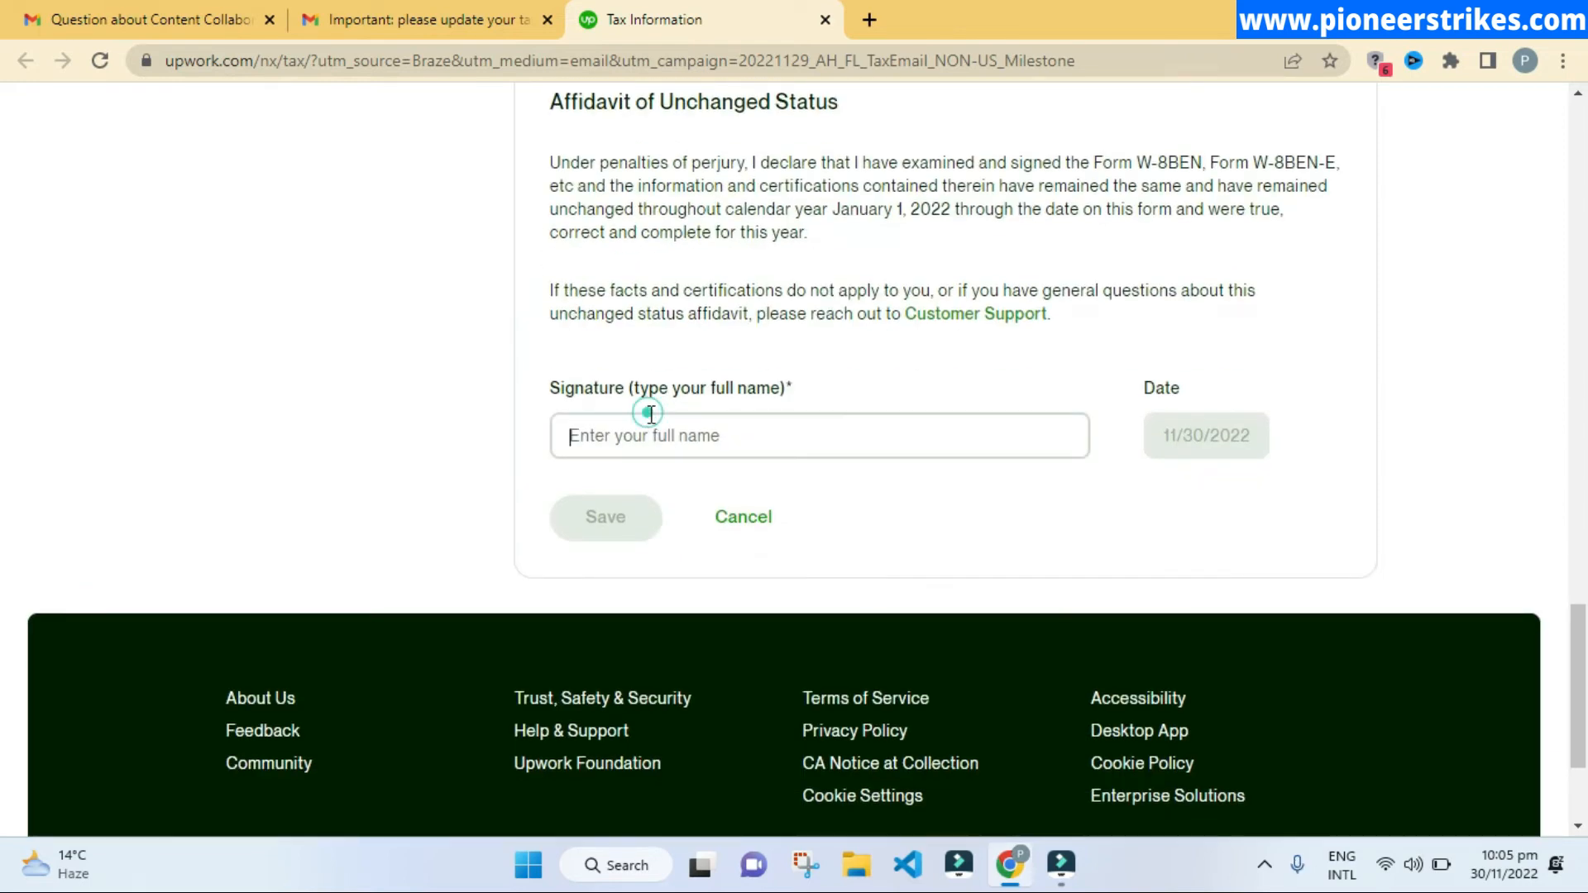
{"action": "type", "text": "K"}
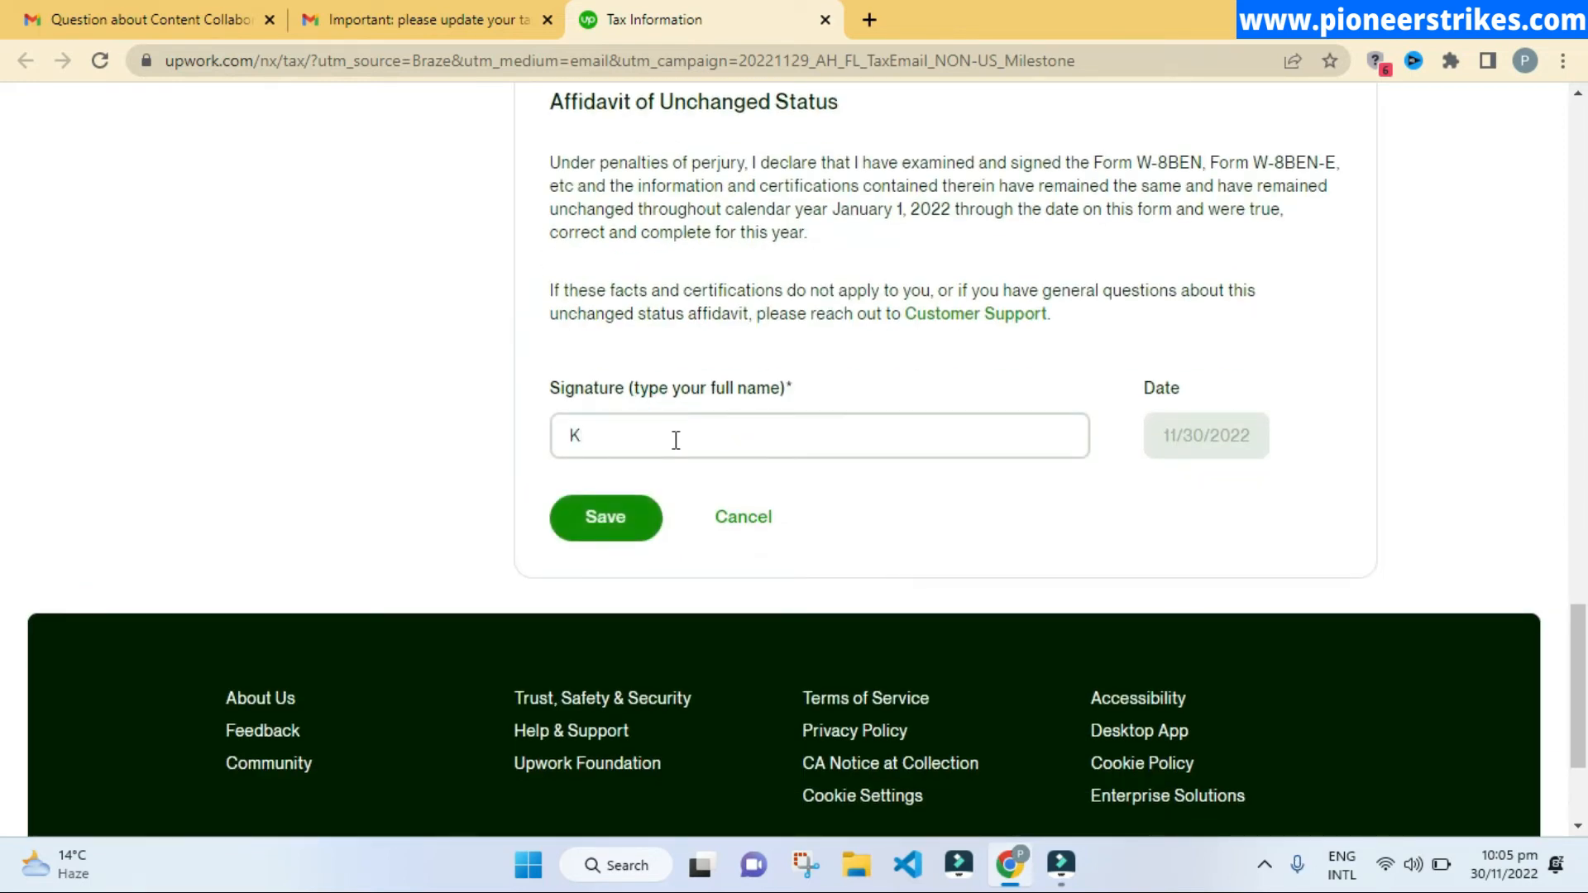
{"action": "type", "text": "ashif"}
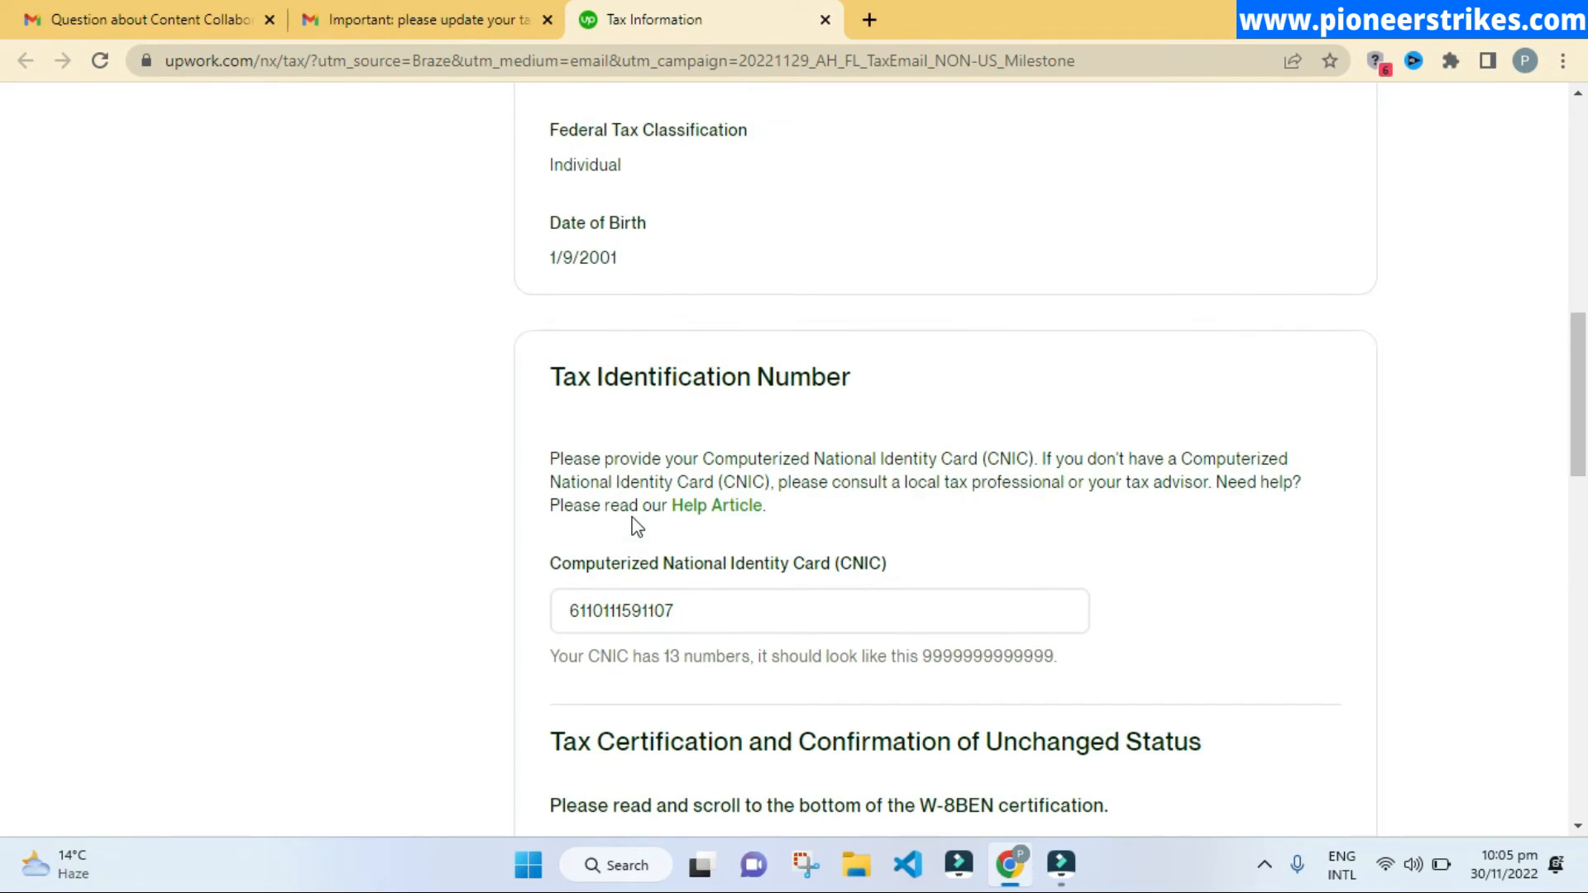
{"action": "scroll", "scroll_direction": "up", "scroll_amount": 3}
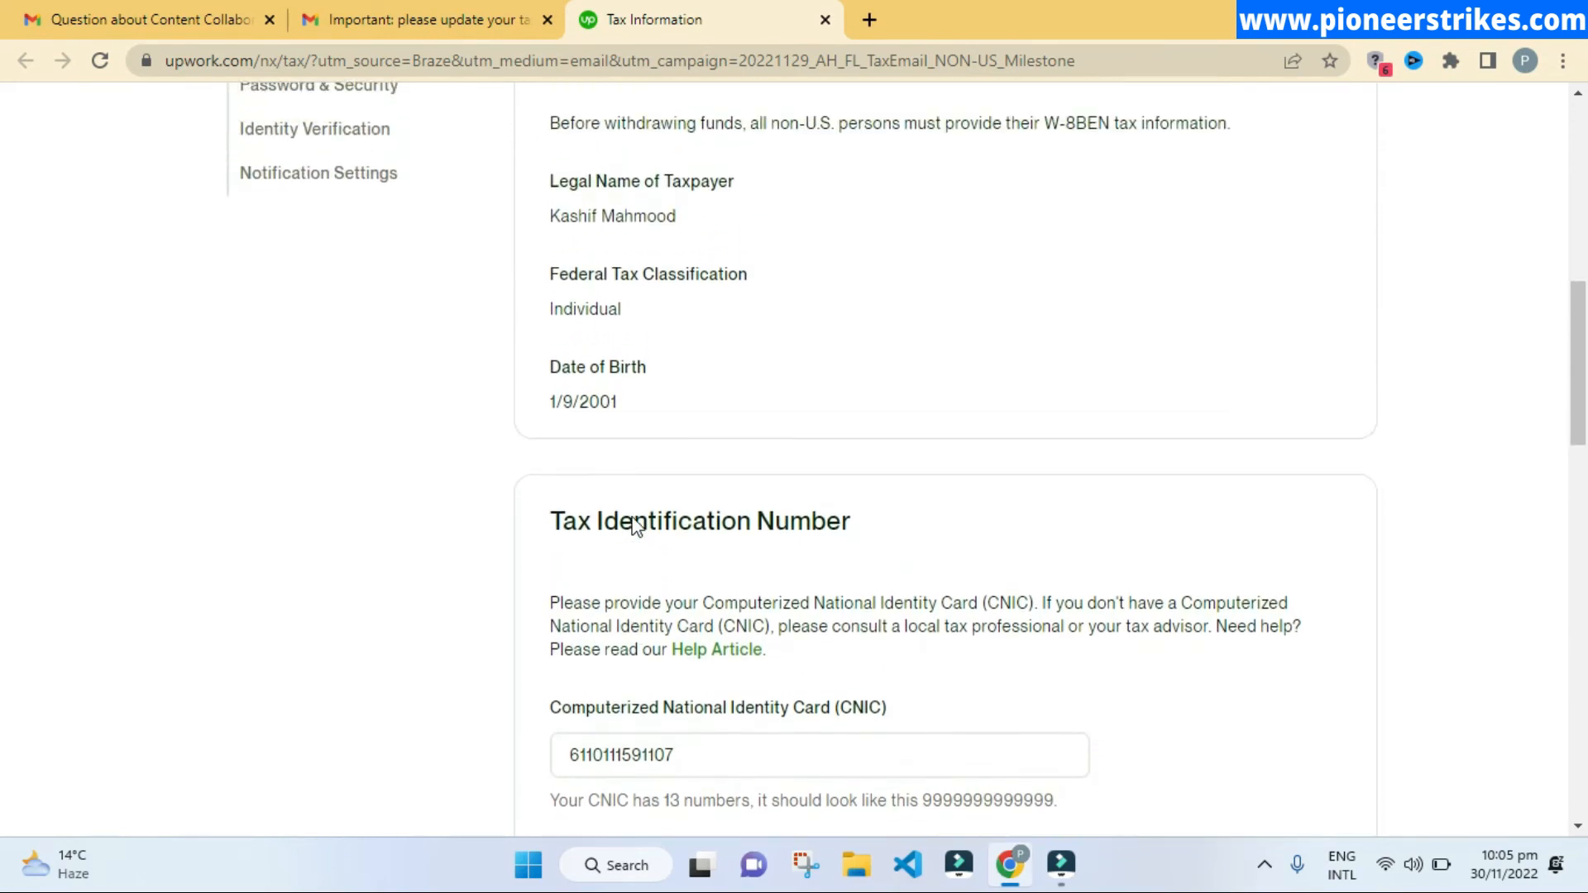
{"action": "scroll", "scroll_direction": "down", "scroll_amount": 3}
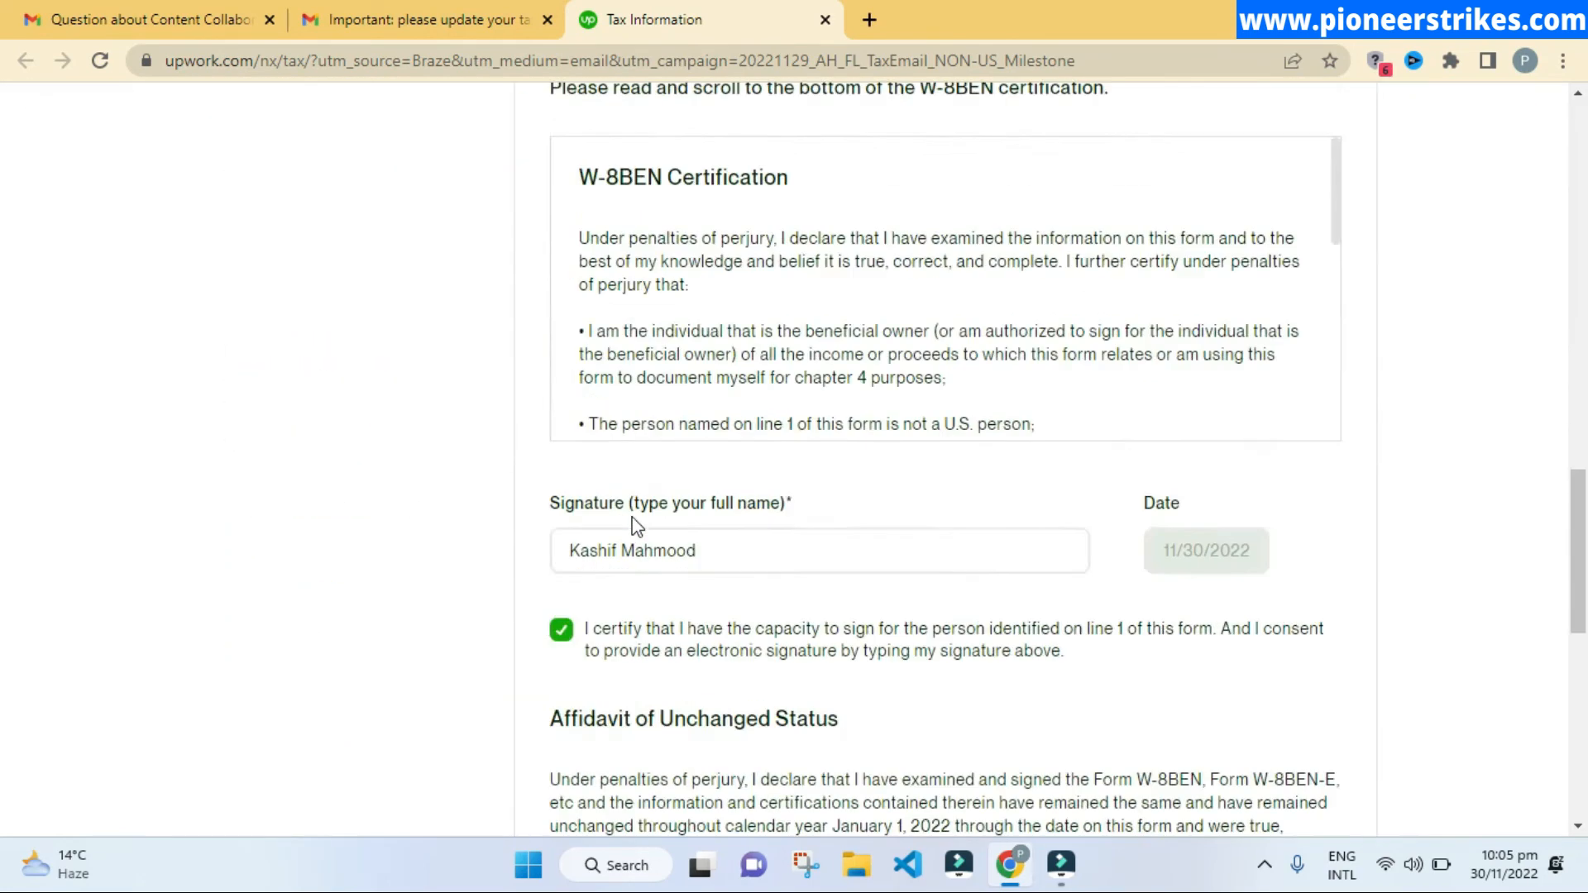
{"action": "scroll", "scroll_direction": "down", "scroll_amount": 3}
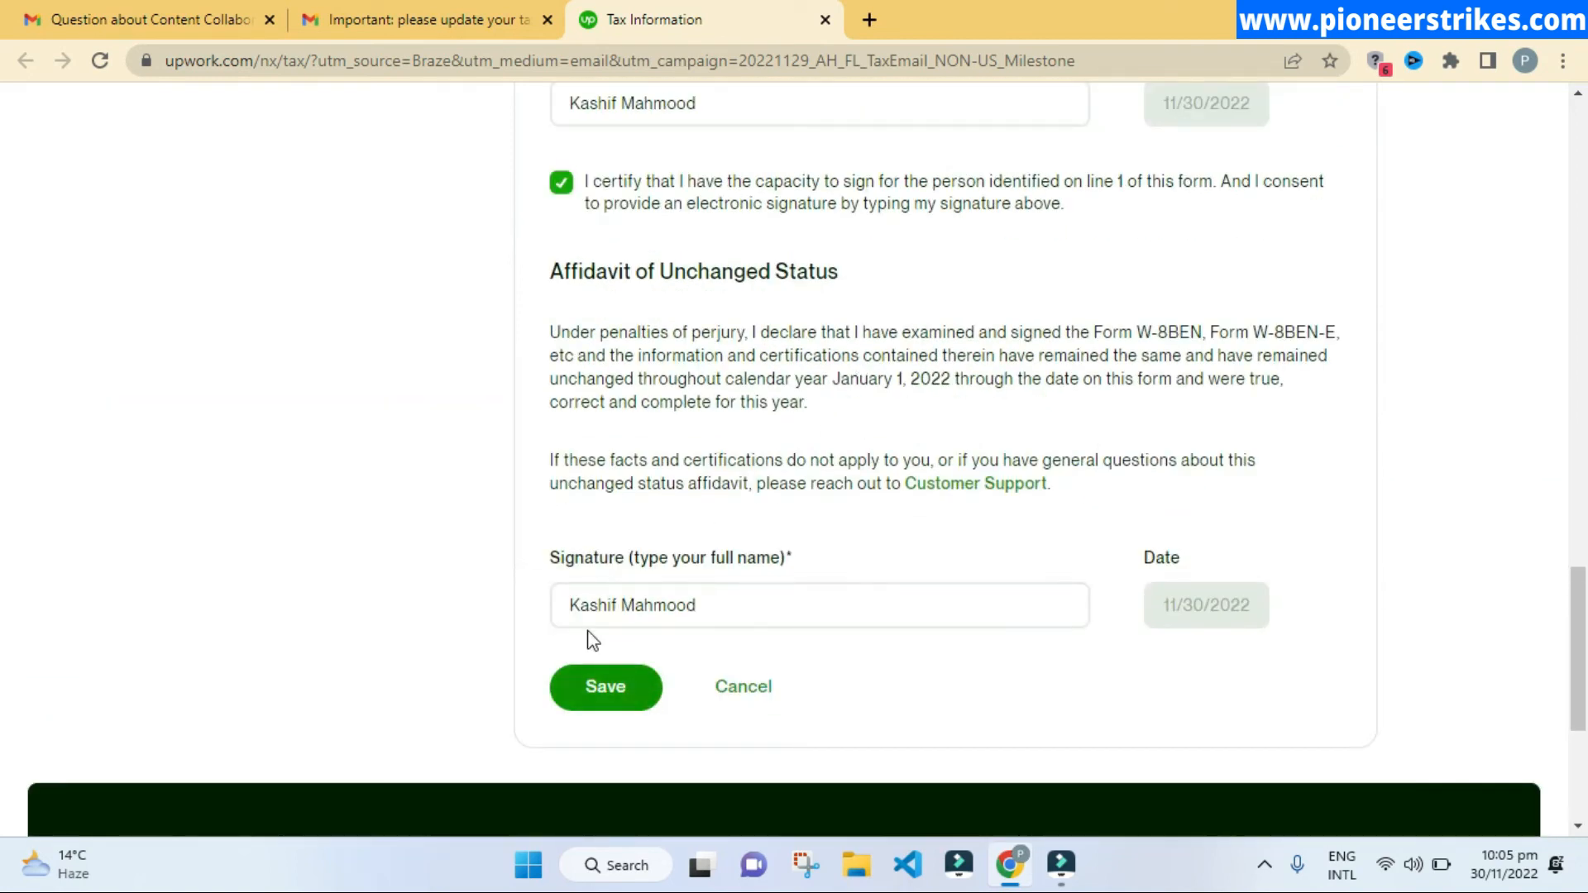
Save the tax ID and signed certifications, returning to Tax Information with confirmation
{"action": "left_click", "coordinate": [605, 687]}
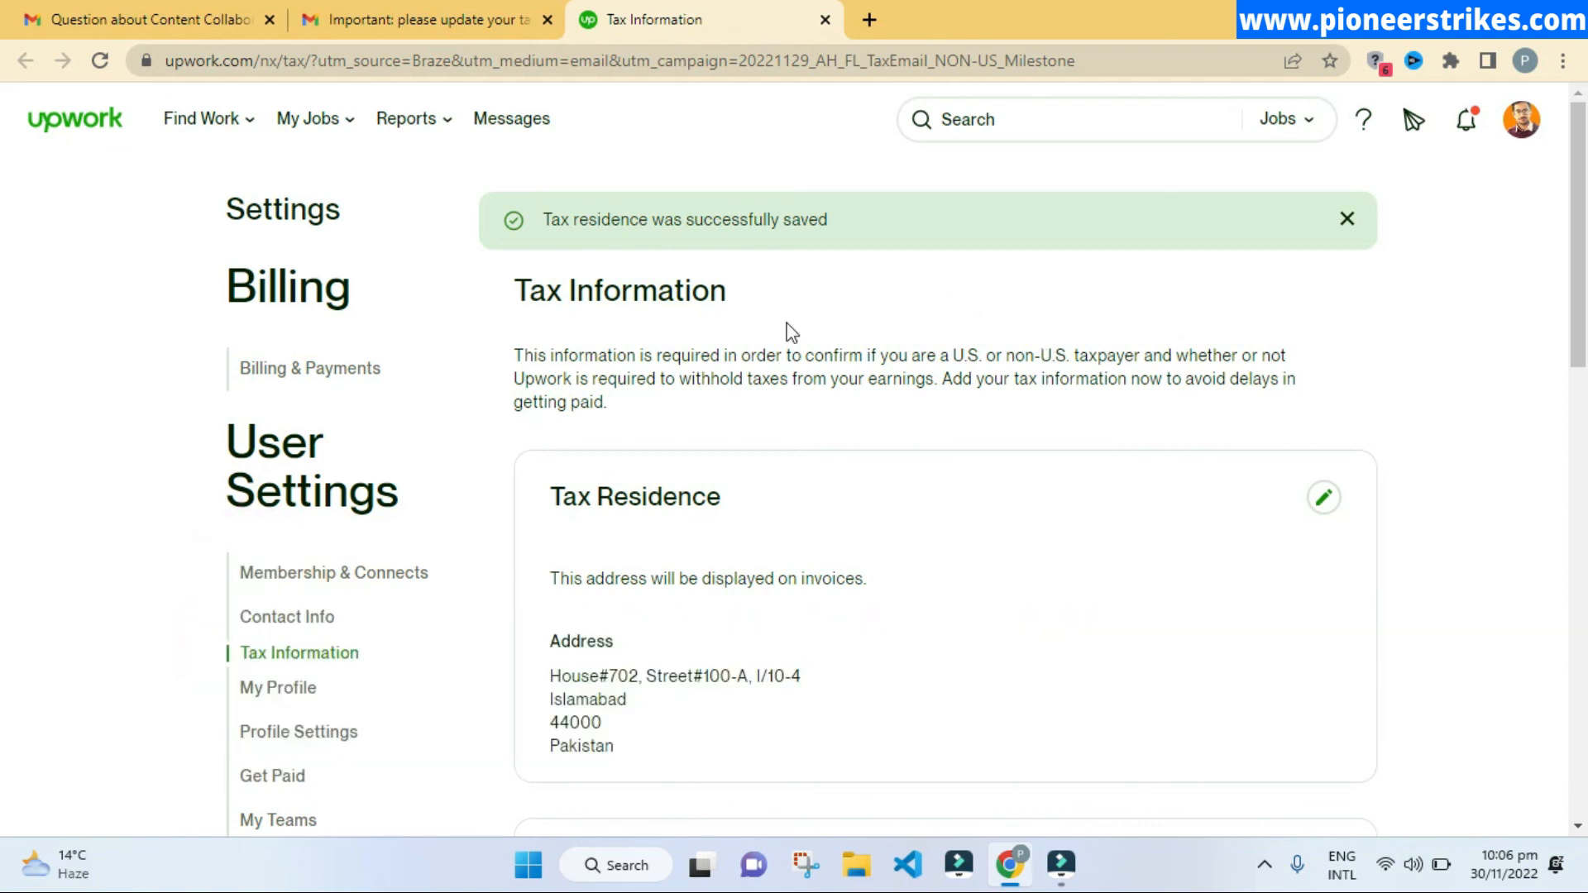
{"action": "mouse_move", "coordinate": [668, 377]}
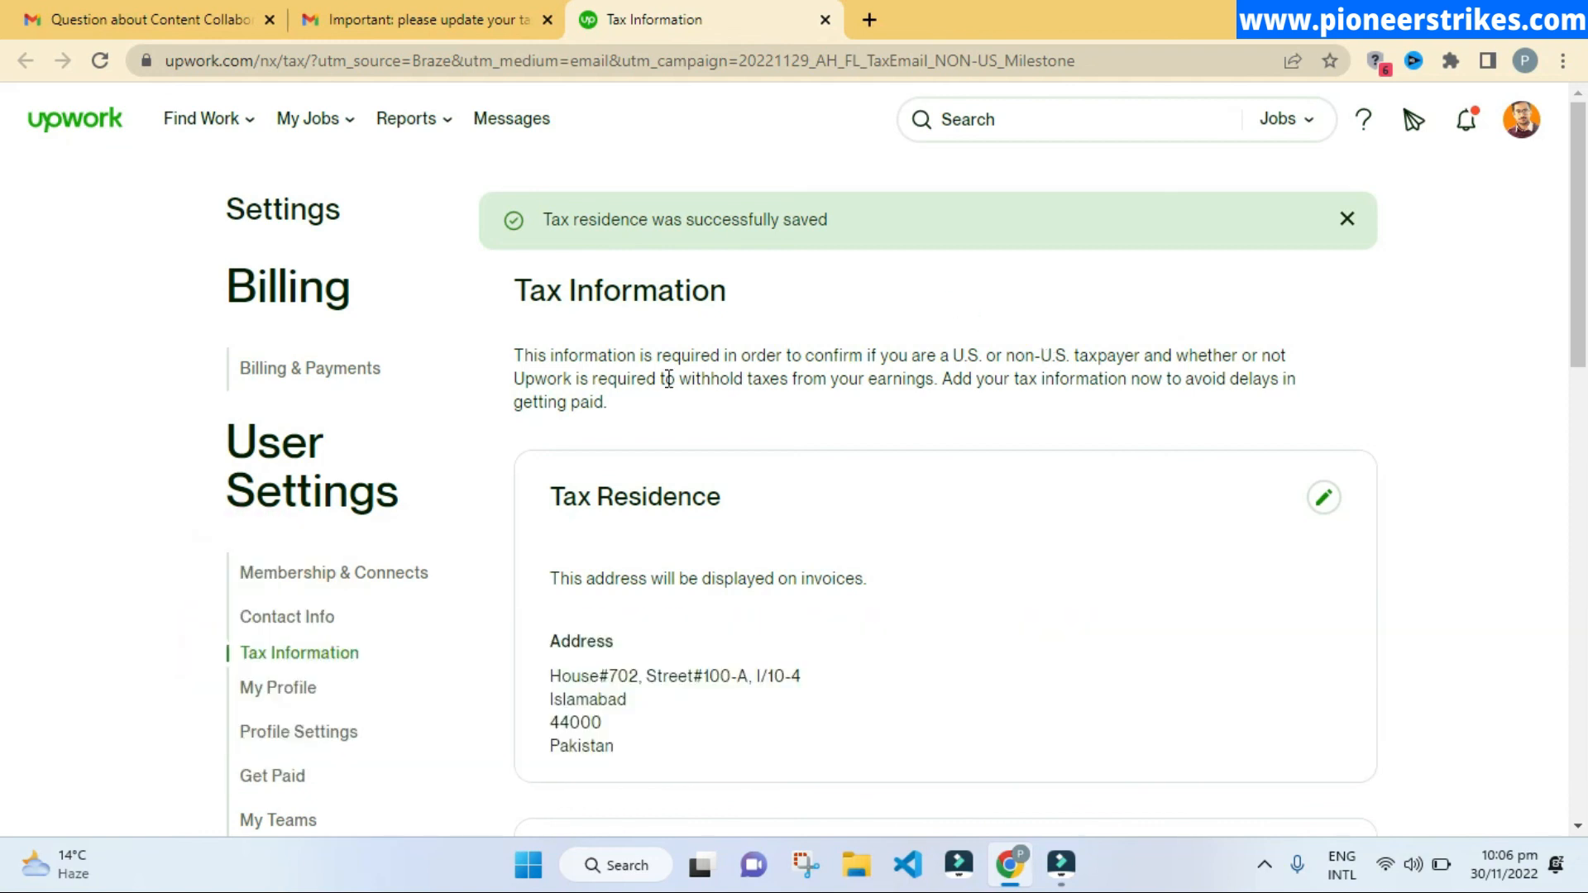
{"action": "mouse_move", "coordinate": [703, 454]}
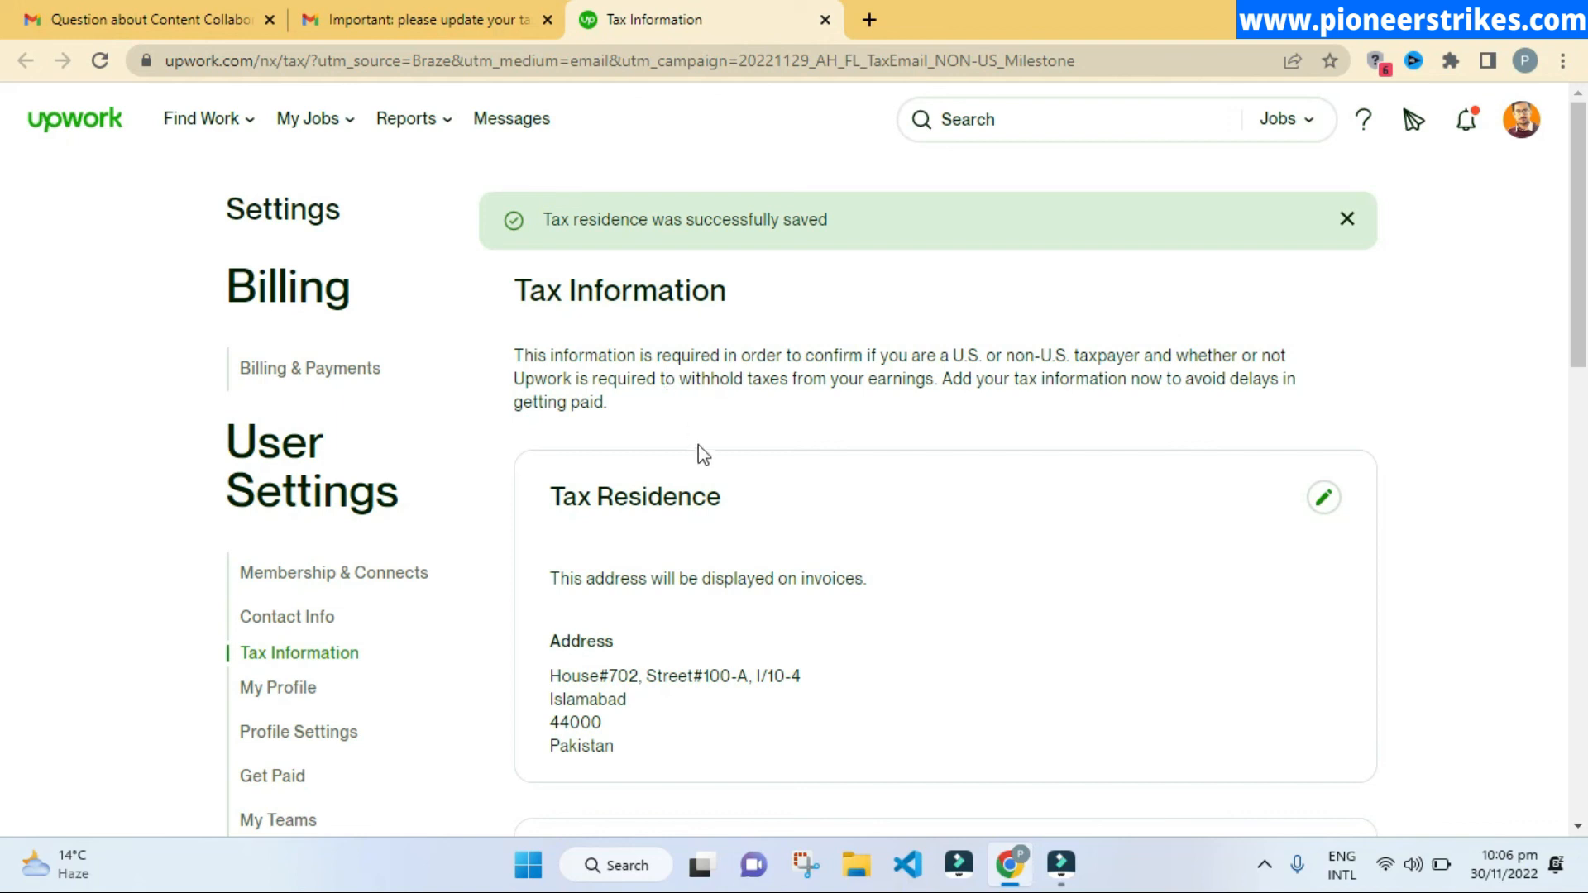
{"action": "mouse_move", "coordinate": [691, 437]}
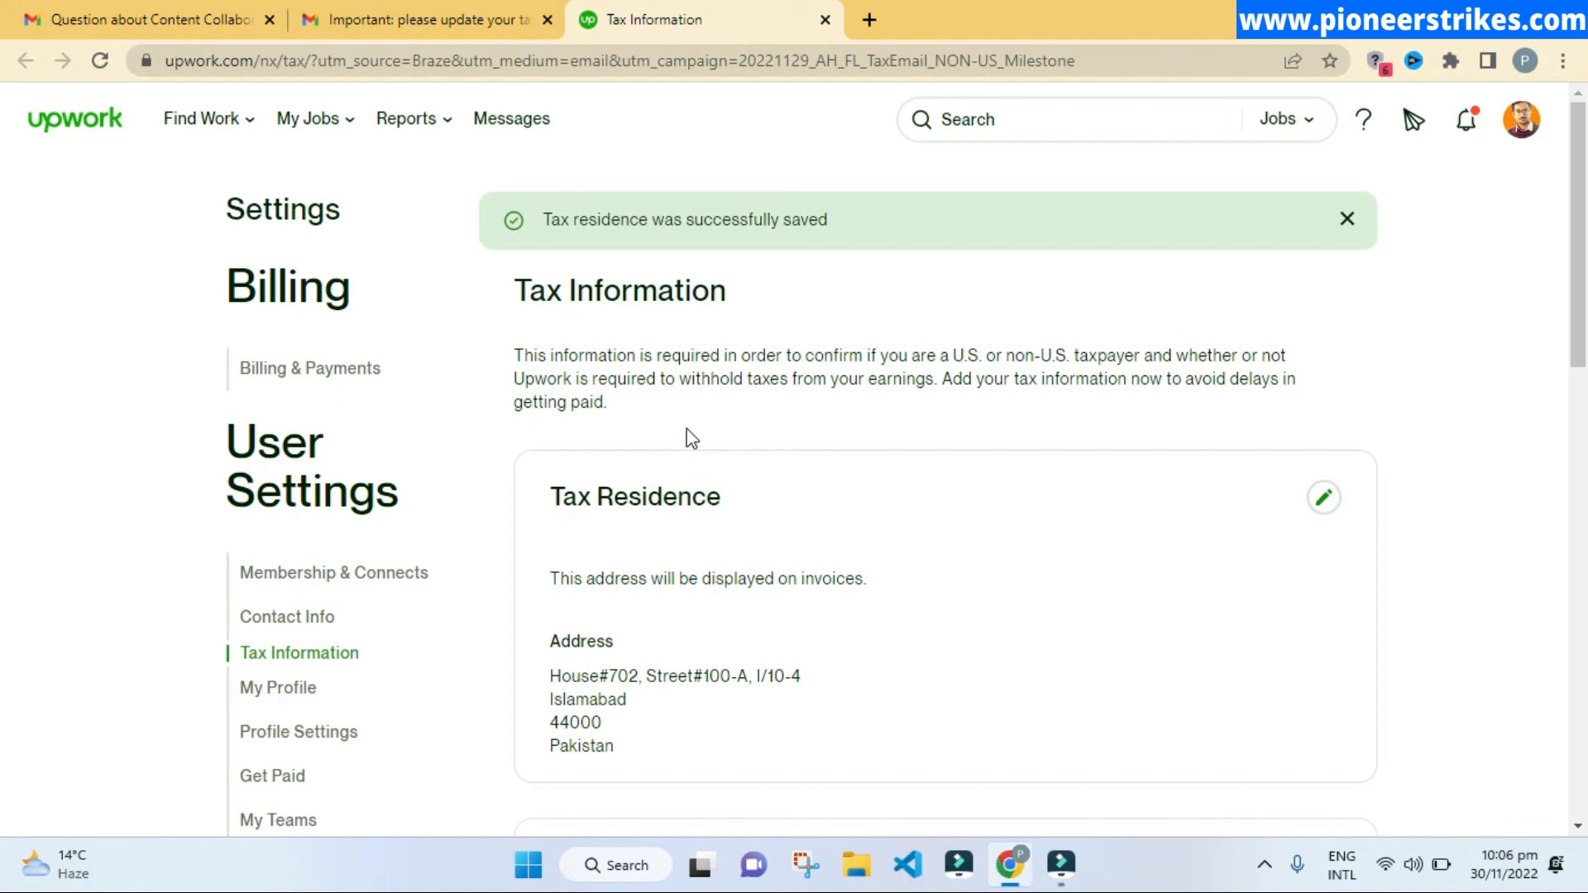